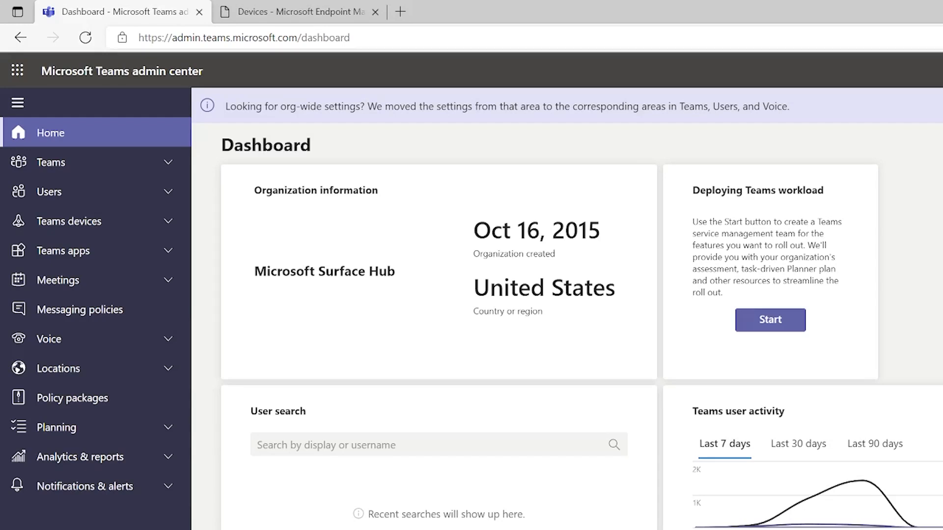
{"action": "mouse_move", "coordinate": [154, 232]}
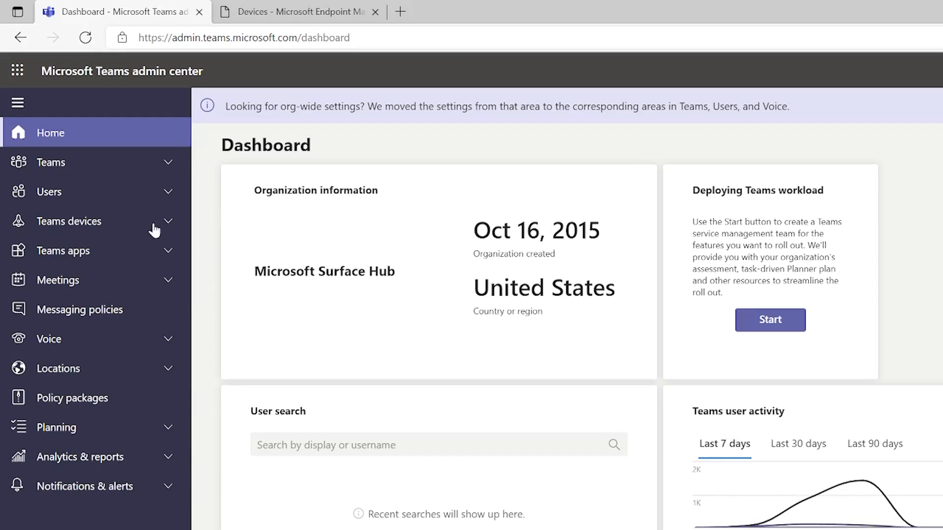
- Expand Teams devices and show the Surface Hubs list with device and health summaries
{"action": "left_click", "coordinate": [68, 221]}
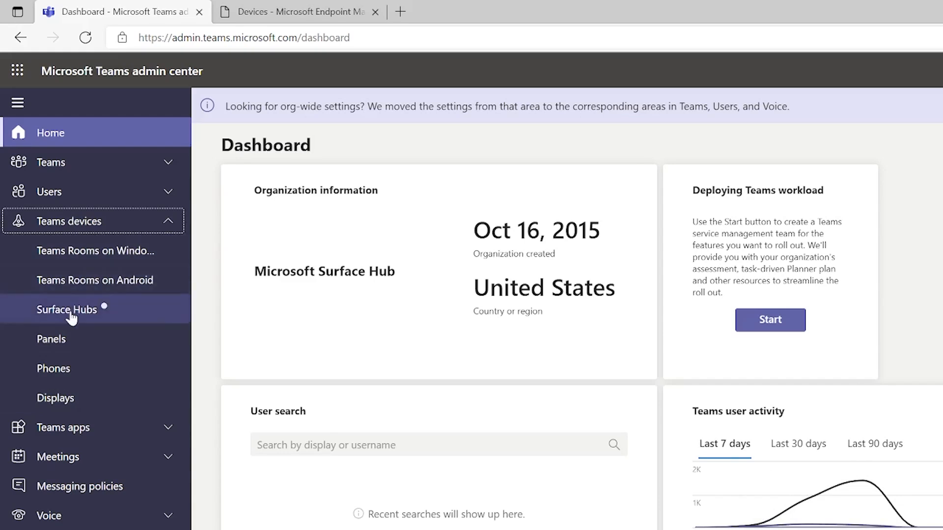
{"action": "left_click", "coordinate": [66, 309]}
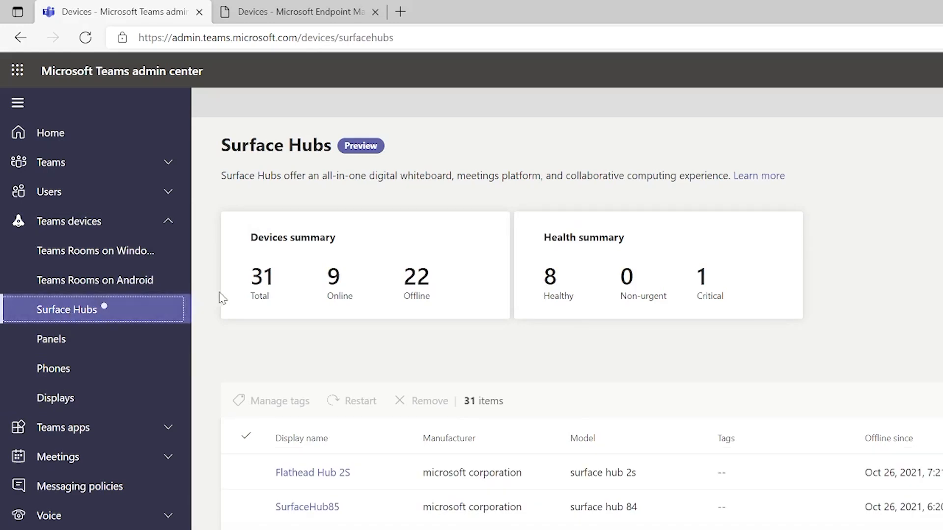
{"action": "mouse_move", "coordinate": [260, 289]}
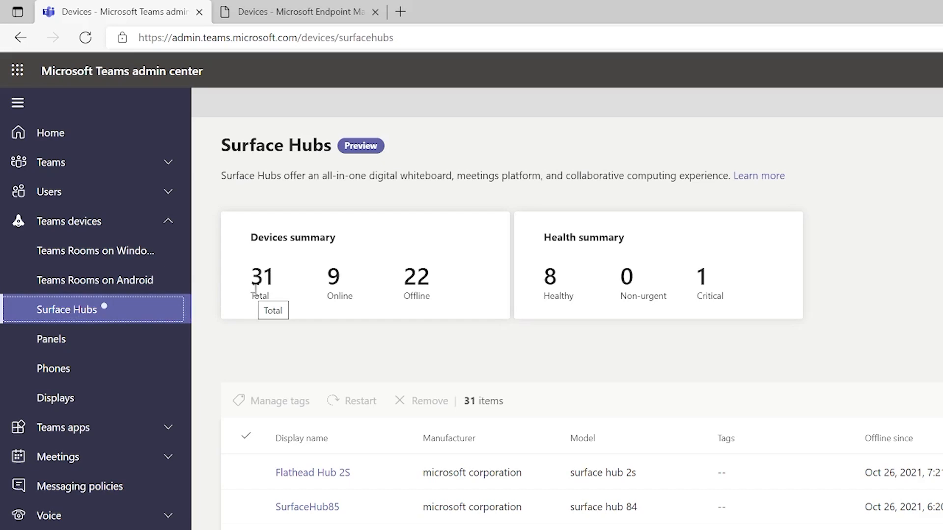
{"action": "mouse_move", "coordinate": [406, 284]}
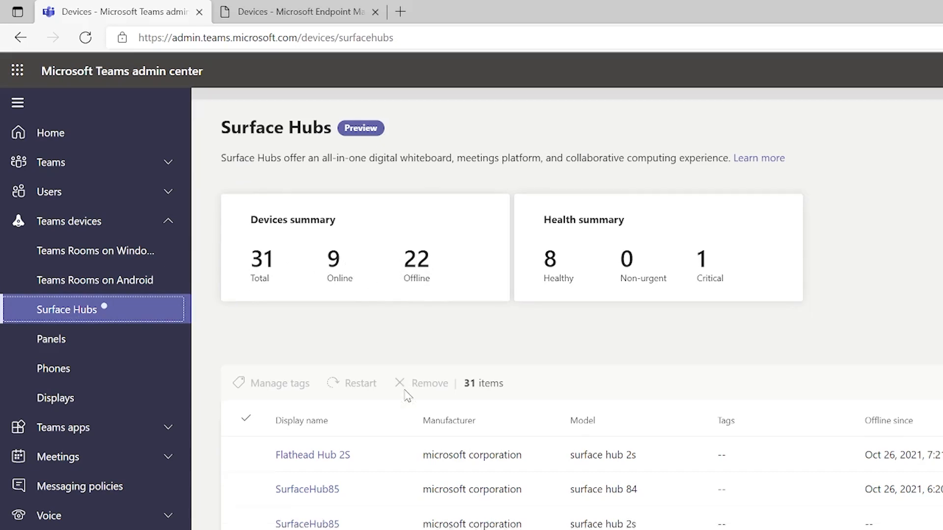
- Show the SurfaceHub85 overview with its health status, 7-day quality and activity
{"action": "left_click", "coordinate": [313, 455]}
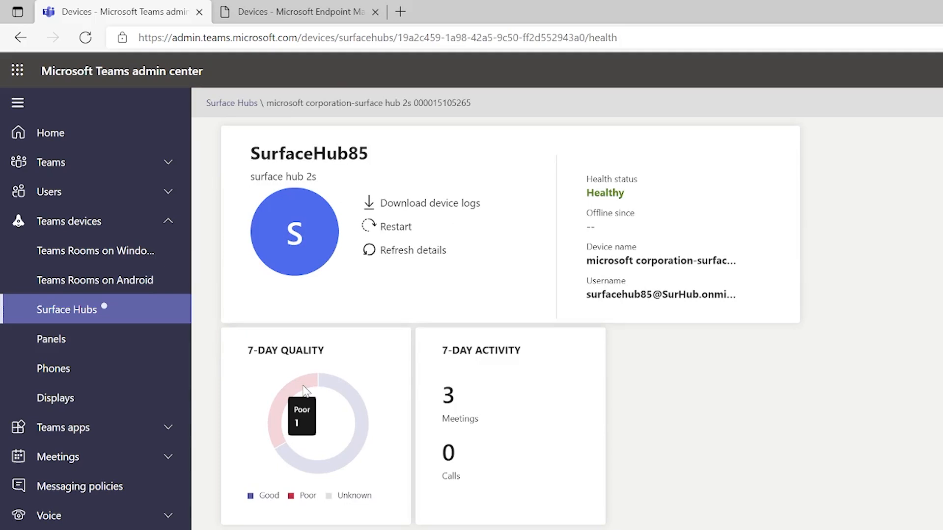
{"action": "mouse_move", "coordinate": [432, 202]}
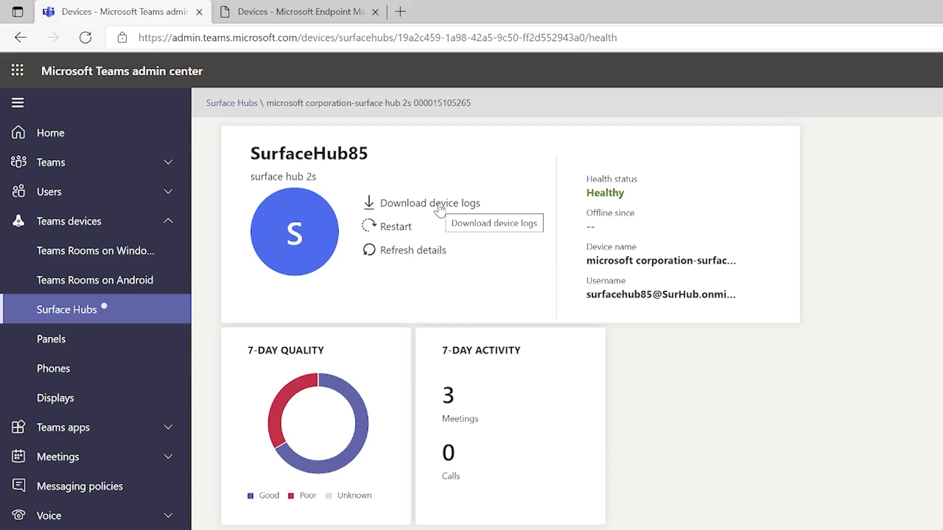
{"action": "mouse_move", "coordinate": [393, 230]}
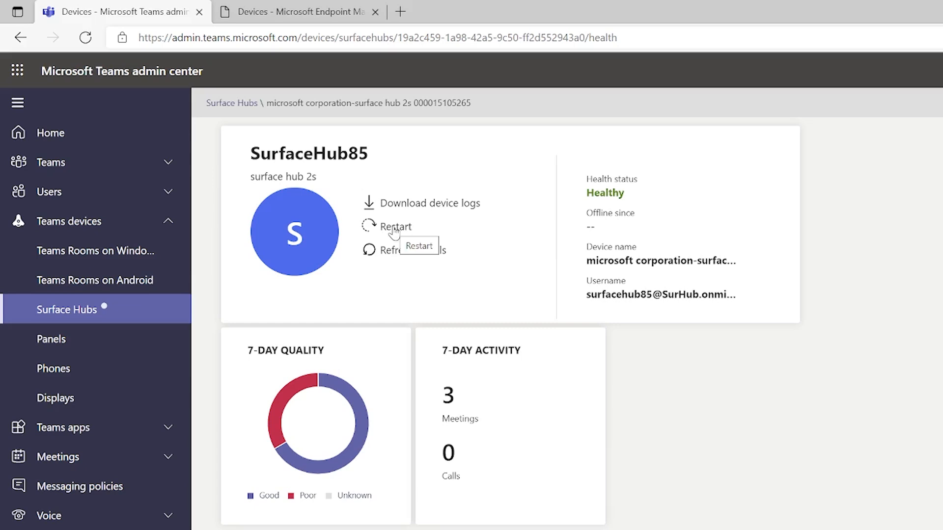
{"action": "left_click", "coordinate": [396, 227]}
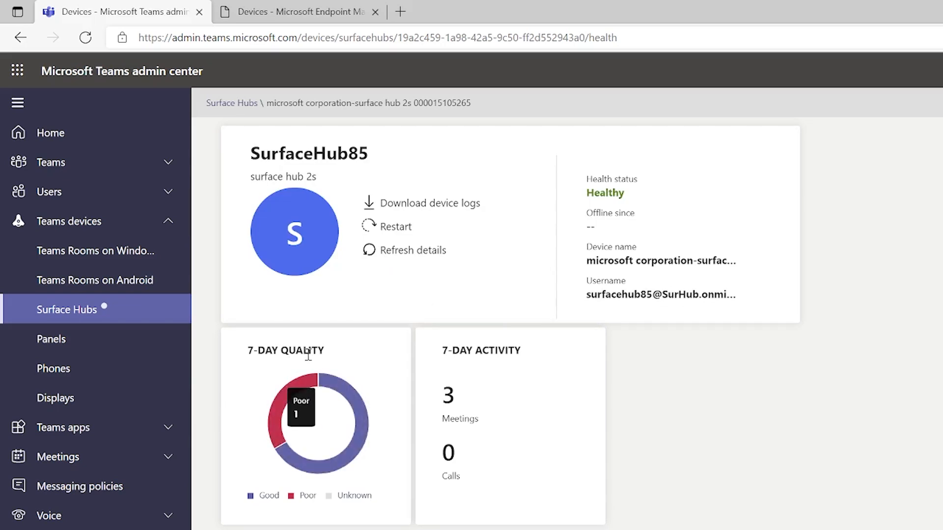
{"action": "mouse_move", "coordinate": [353, 391]}
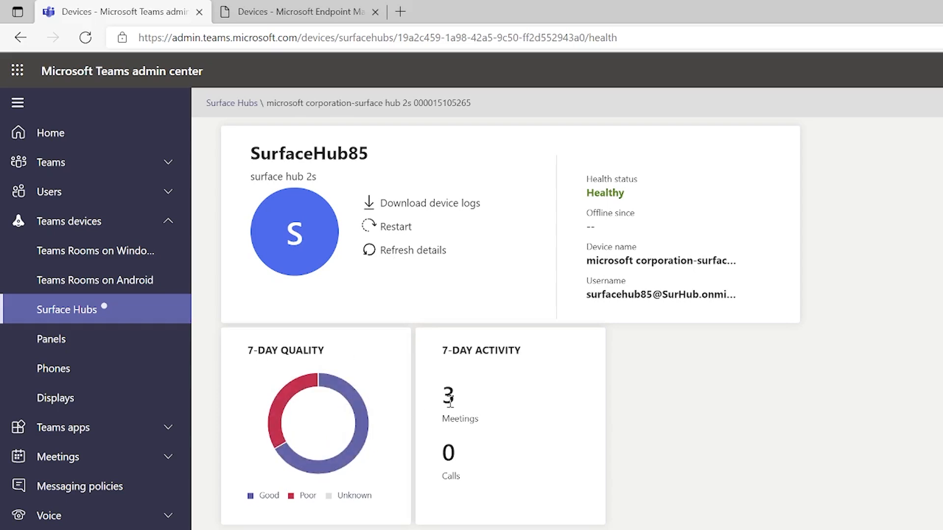
{"action": "mouse_move", "coordinate": [306, 385]}
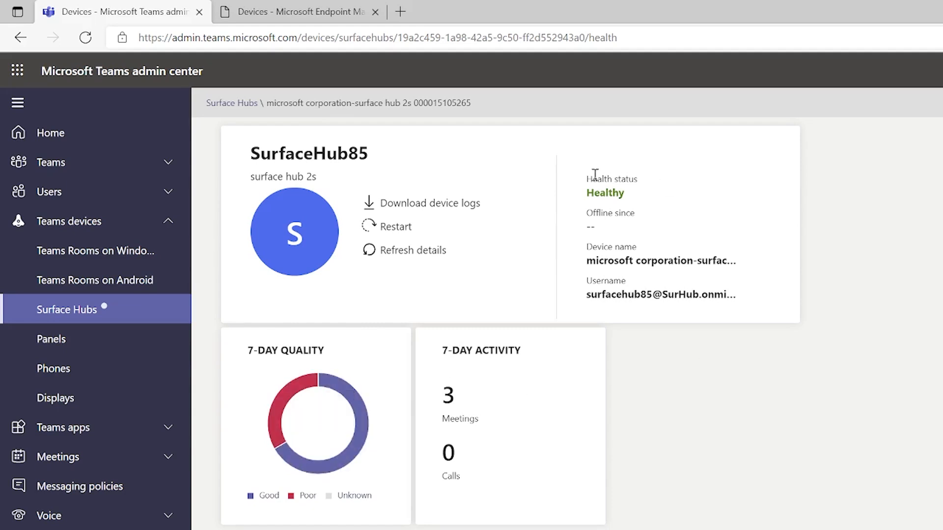
{"action": "mouse_move", "coordinate": [655, 194]}
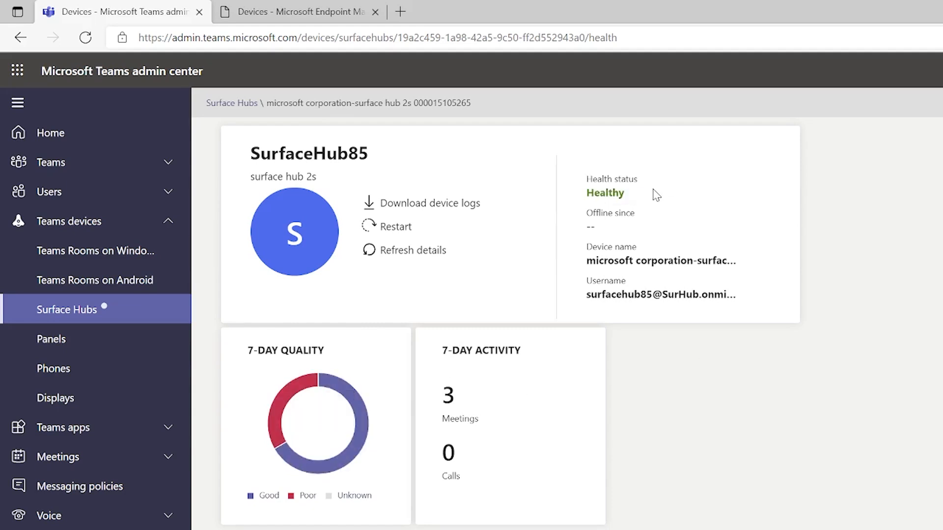
- Bring the Connectivity health table for network and Teams sign-in into view
{"action": "scroll", "scroll_direction": "down", "scroll_amount": 3}
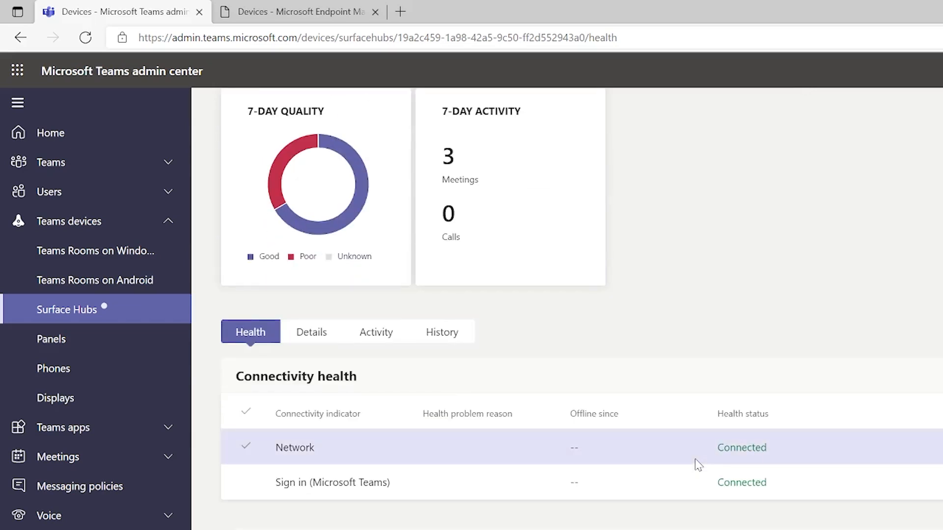
{"action": "mouse_move", "coordinate": [285, 452]}
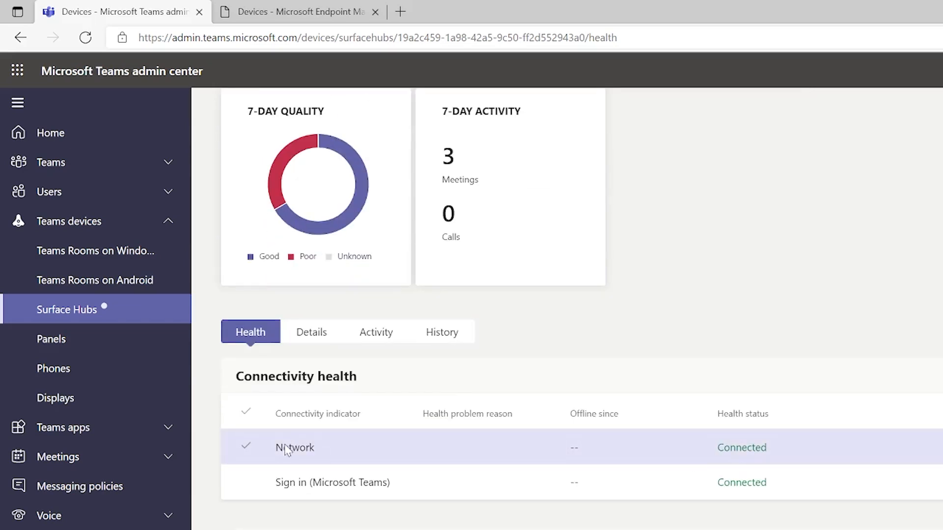
{"action": "mouse_move", "coordinate": [810, 444]}
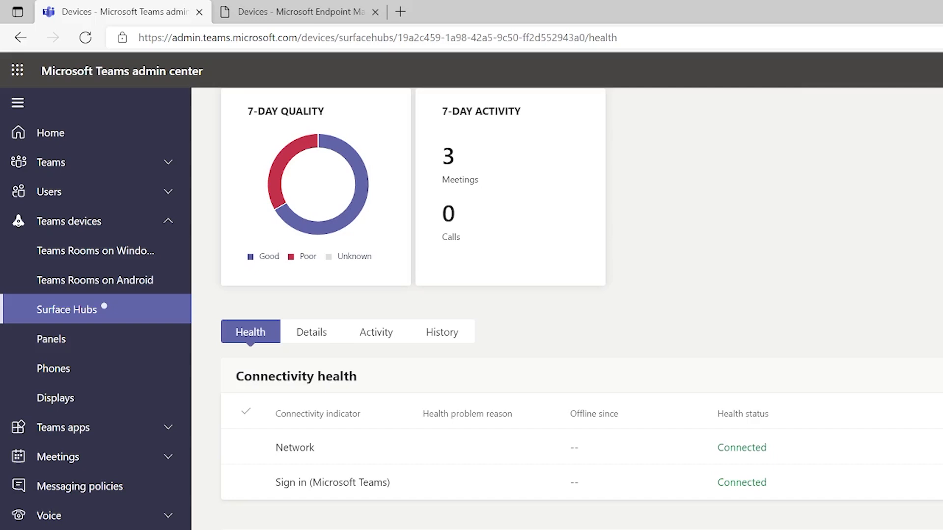
{"action": "mouse_move", "coordinate": [385, 363]}
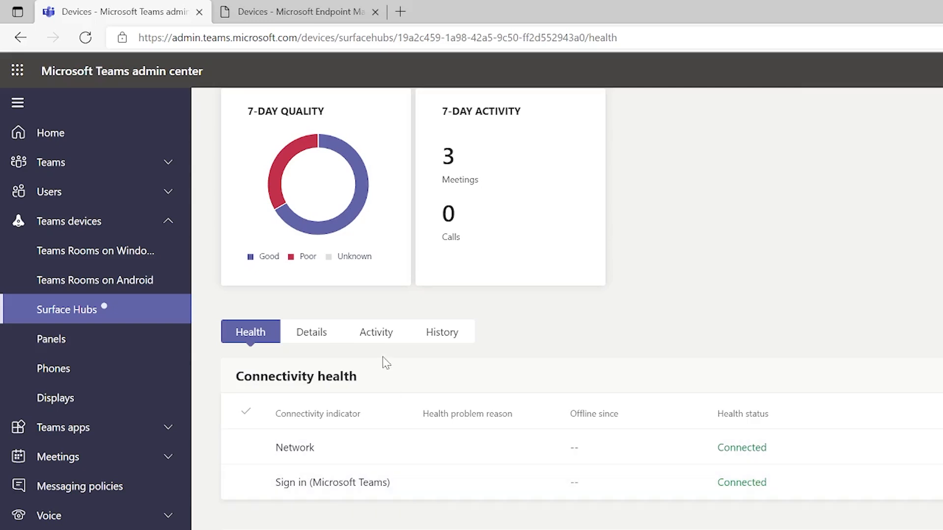
- Switch to the Activity view and scroll through the device's recent meetings toward Oct 1, 2021
{"action": "left_click", "coordinate": [375, 330]}
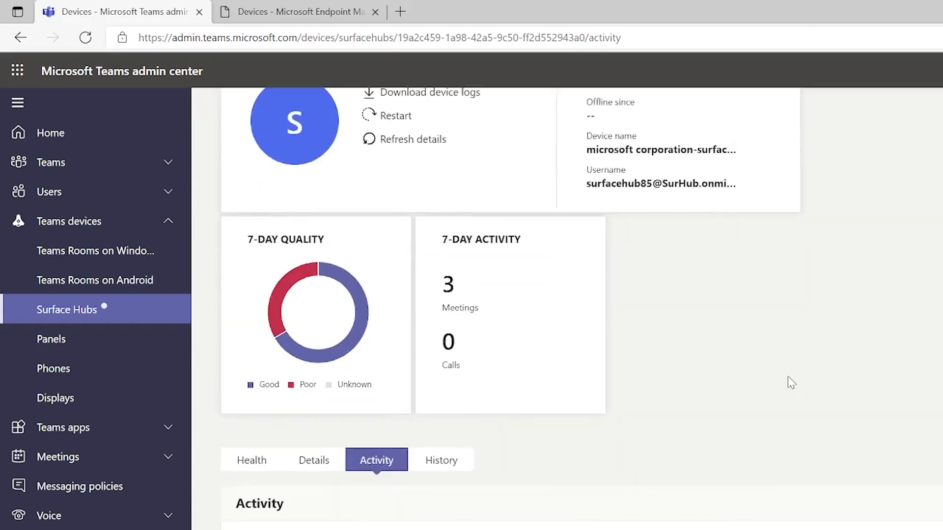
{"action": "scroll", "scroll_direction": "down", "scroll_amount": 3}
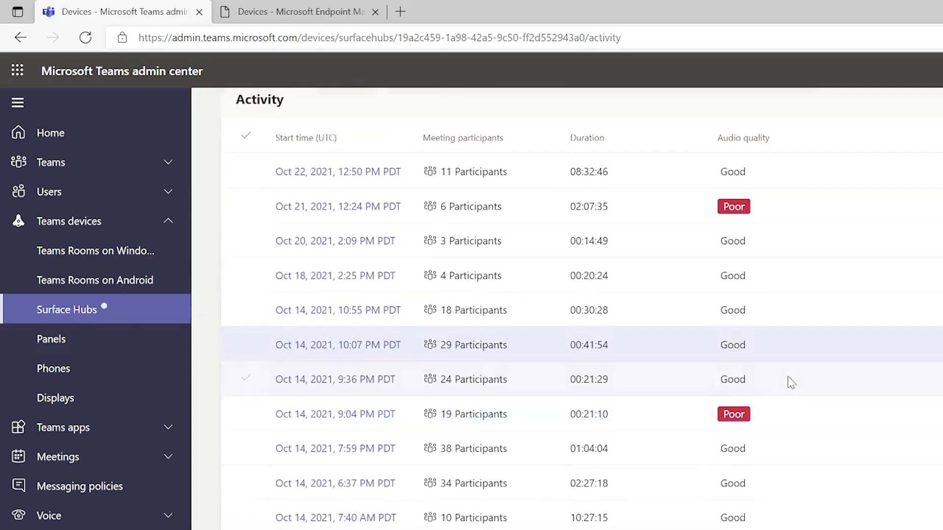
{"action": "scroll", "scroll_direction": "down", "scroll_amount": 3}
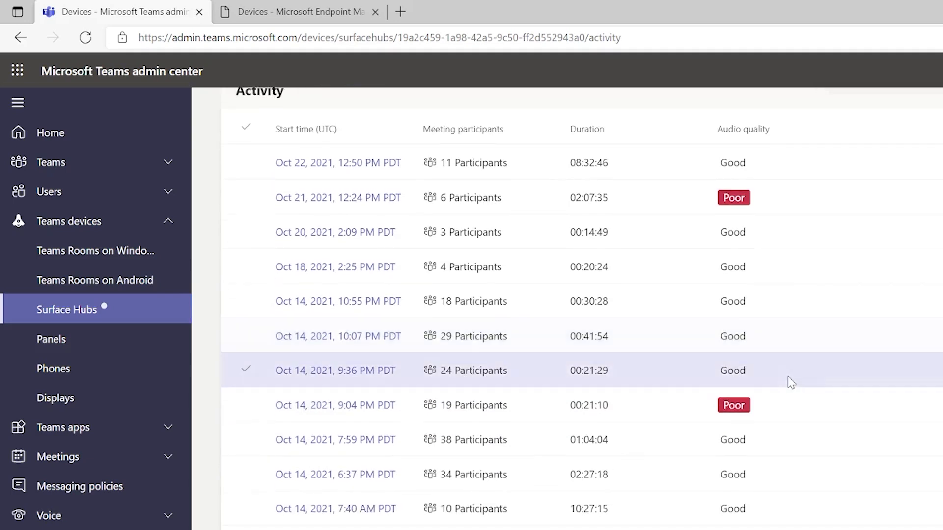
{"action": "scroll", "scroll_direction": "down", "scroll_amount": 3}
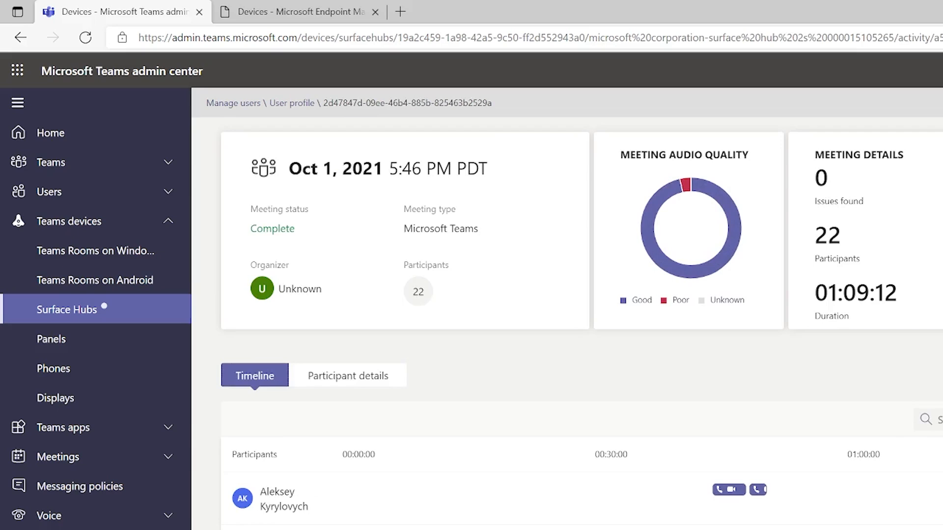
{"action": "mouse_move", "coordinate": [669, 310]}
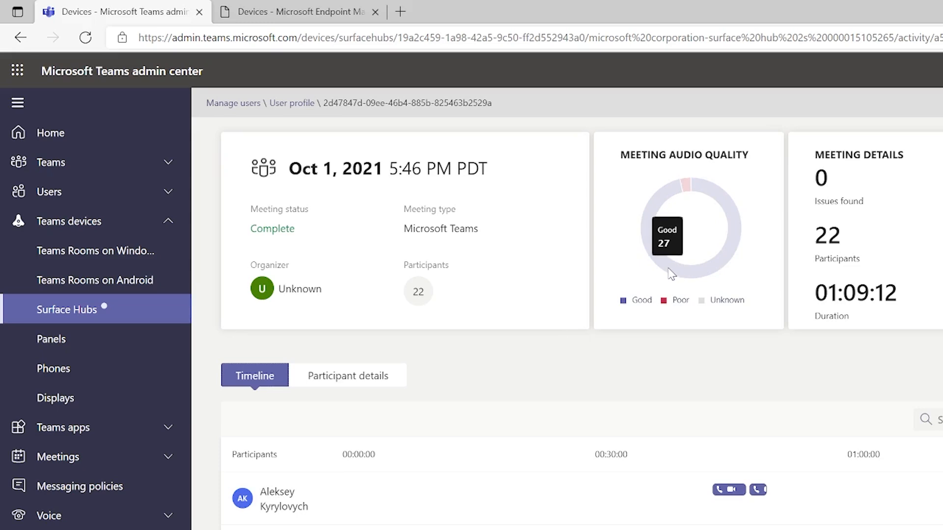
{"action": "mouse_move", "coordinate": [689, 184]}
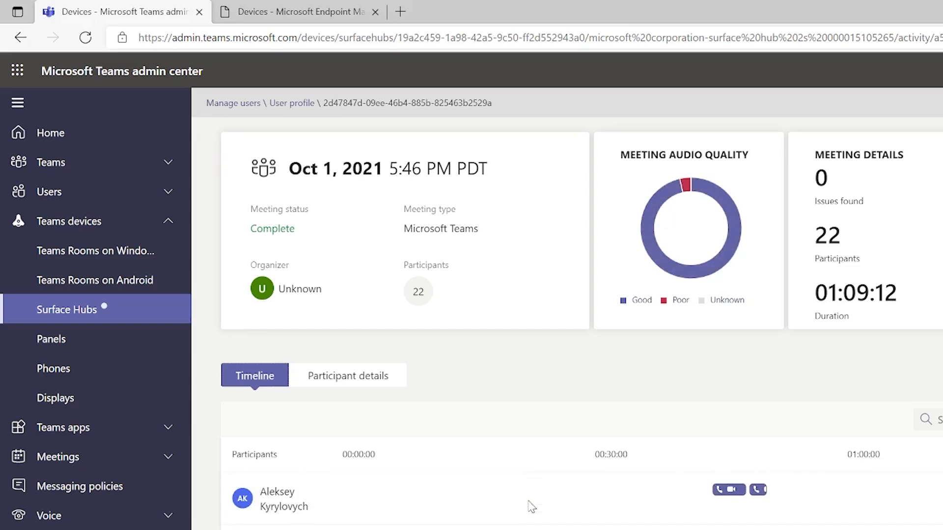
{"action": "mouse_move", "coordinate": [696, 503]}
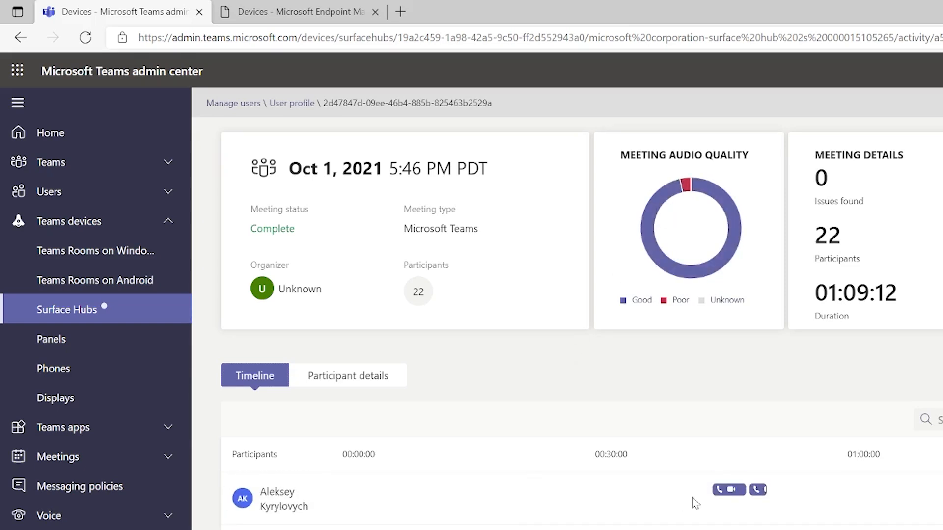
{"action": "mouse_move", "coordinate": [728, 489]}
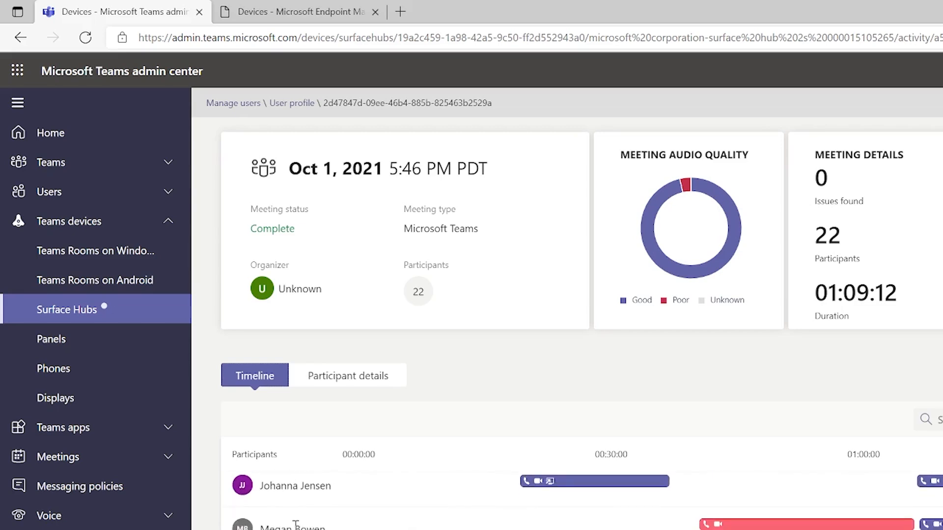
{"action": "mouse_move", "coordinate": [794, 524]}
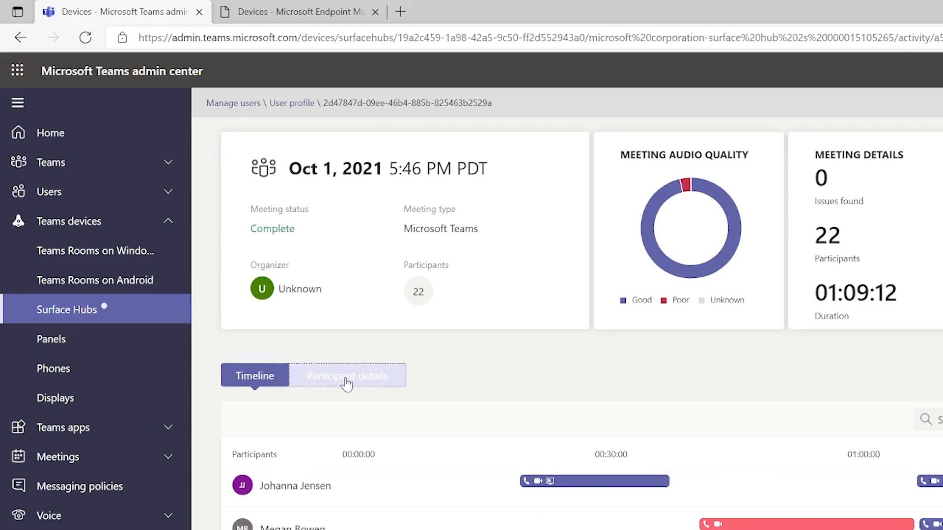
- View the participant session's System, Connectivity and Network stream details in turn
{"action": "left_click", "coordinate": [346, 375]}
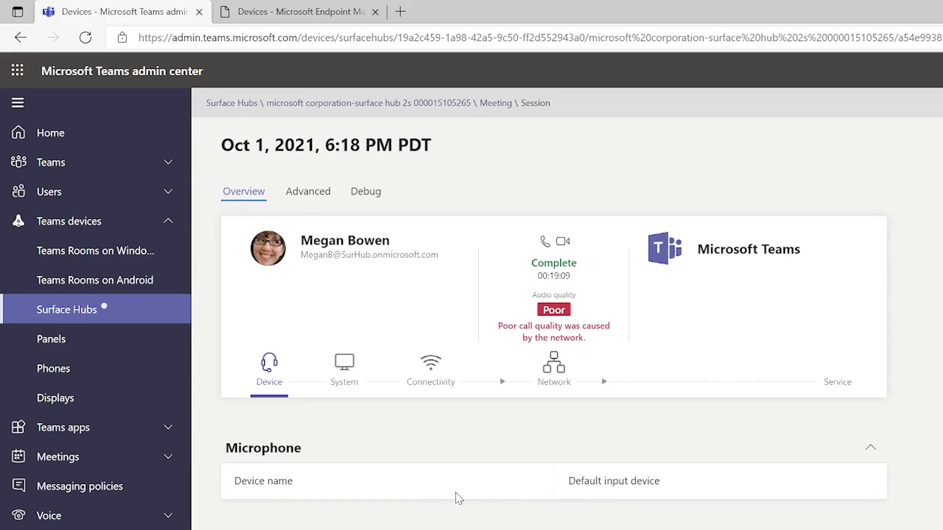
{"action": "mouse_move", "coordinate": [335, 419]}
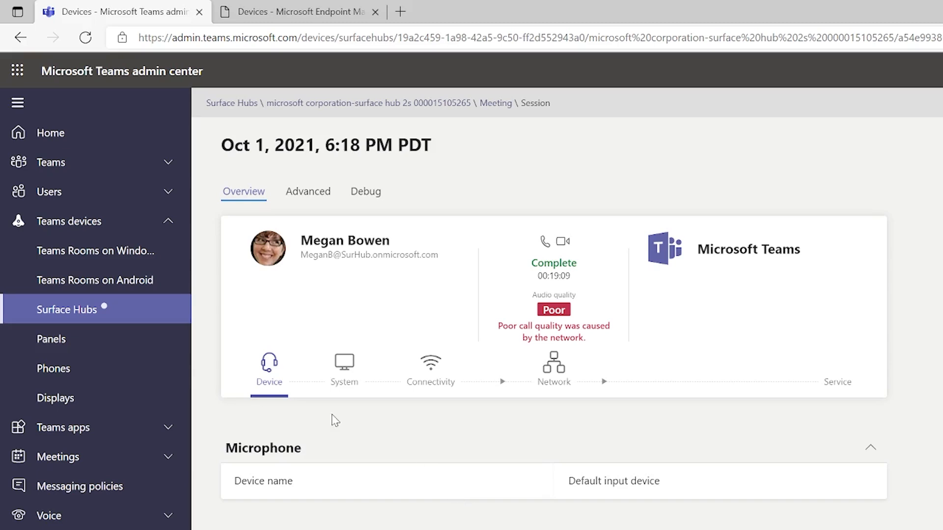
{"action": "mouse_move", "coordinate": [344, 366]}
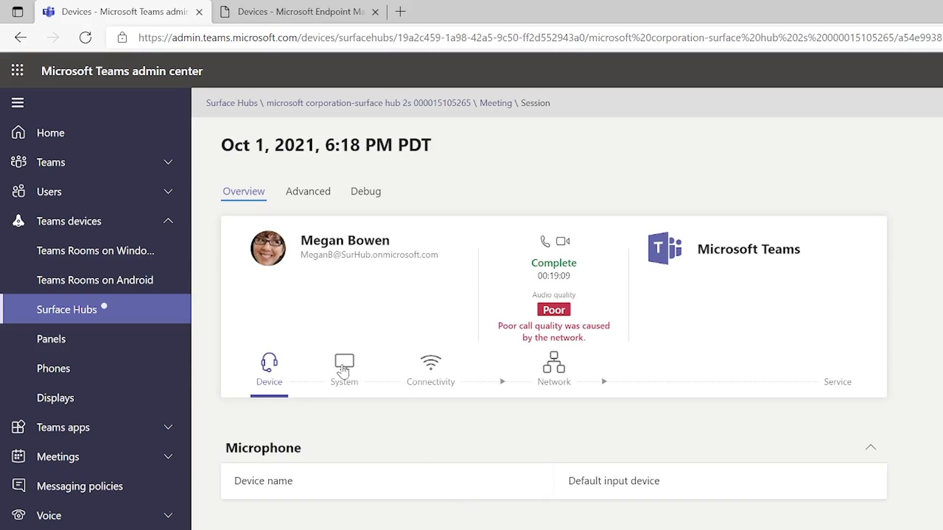
{"action": "left_click", "coordinate": [344, 366]}
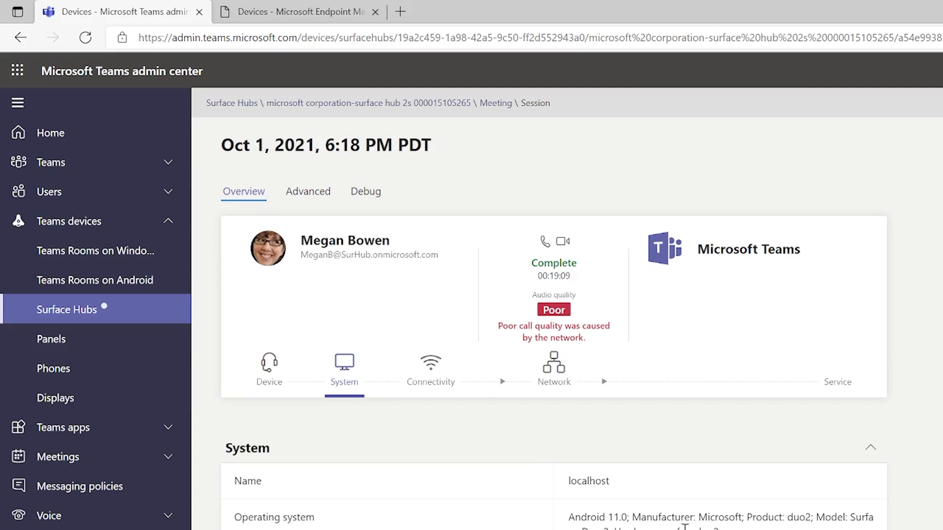
{"action": "mouse_move", "coordinate": [428, 384]}
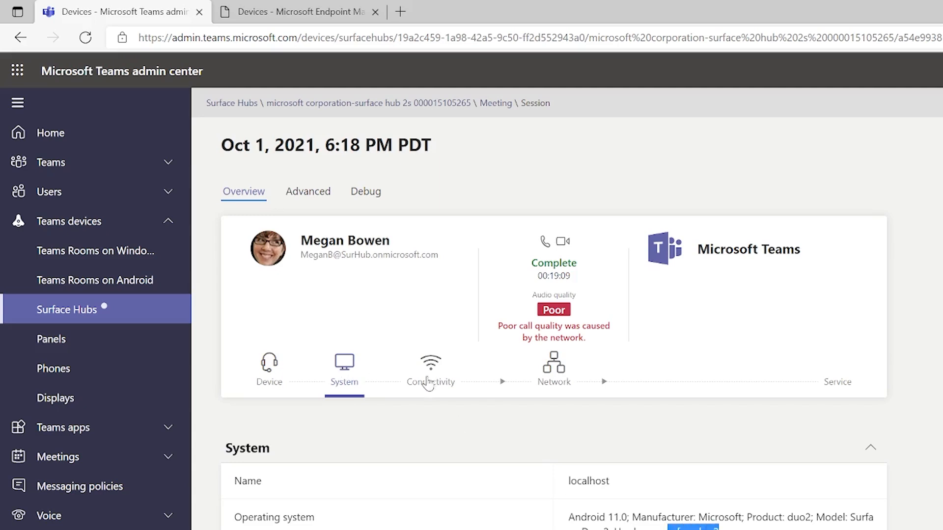
{"action": "left_click", "coordinate": [429, 367]}
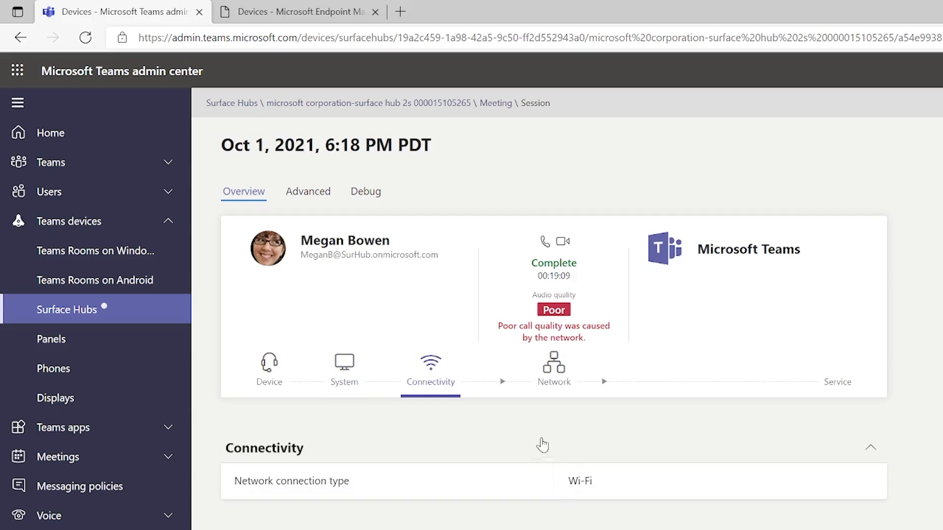
{"action": "left_click", "coordinate": [553, 367]}
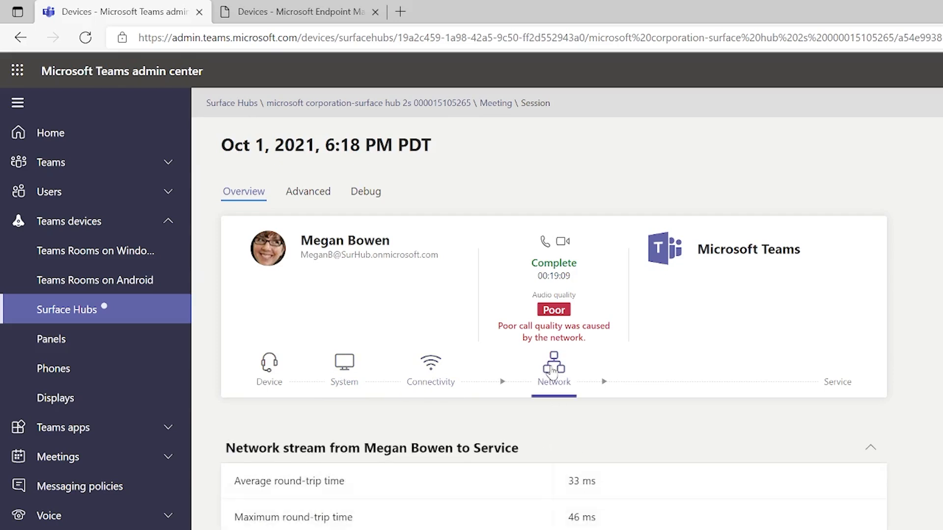
{"action": "mouse_move", "coordinate": [549, 371]}
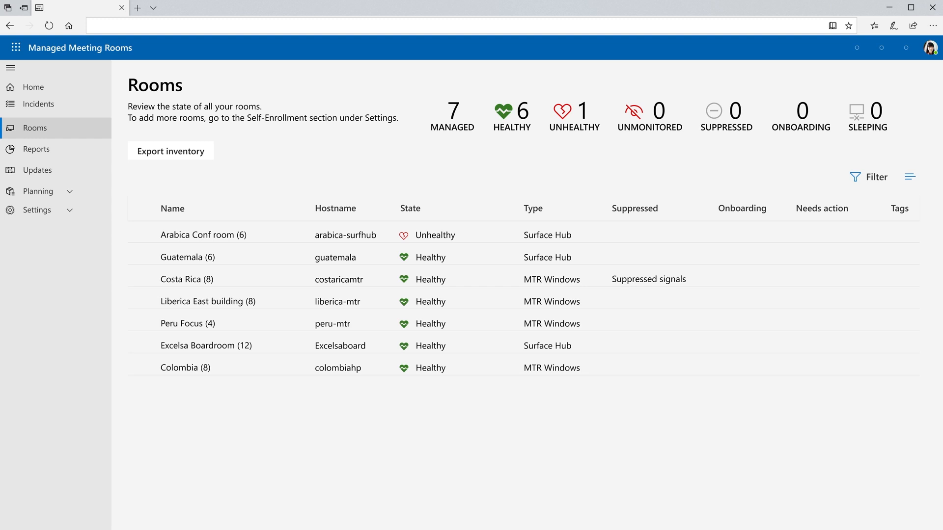
- Show the Arabica Conf room's status with its hardware and peripheral signals
{"action": "left_click", "coordinate": [202, 235]}
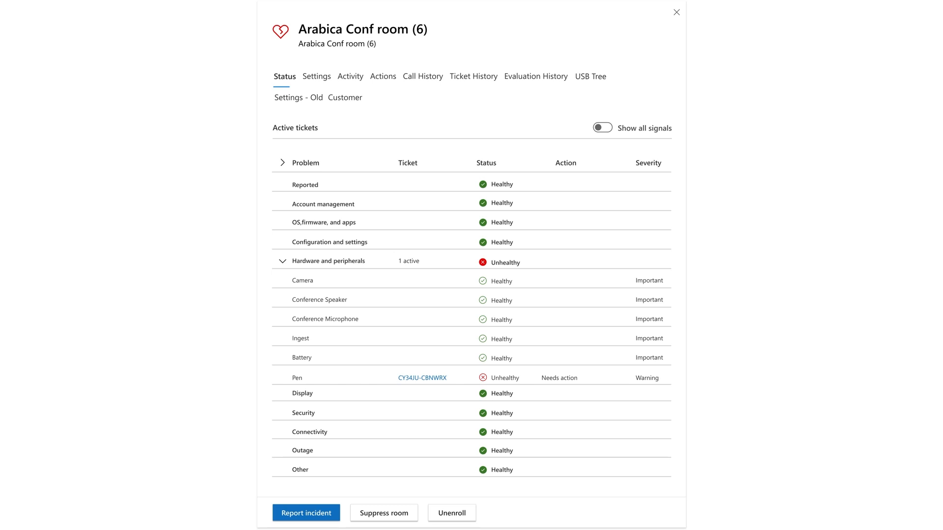
- Check the room's Peripherals settings with pen pairing and battery level, then return to Status
{"action": "left_click", "coordinate": [316, 77]}
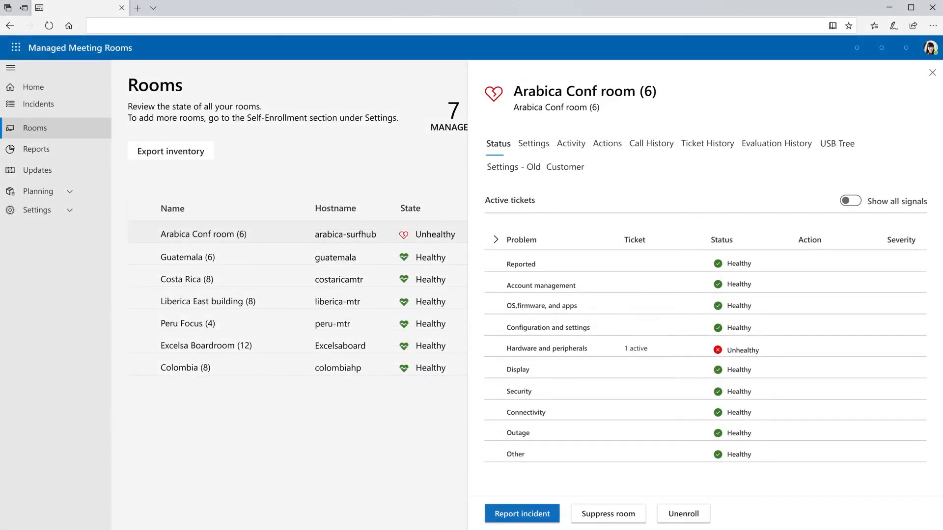
{"action": "left_click", "coordinate": [532, 143]}
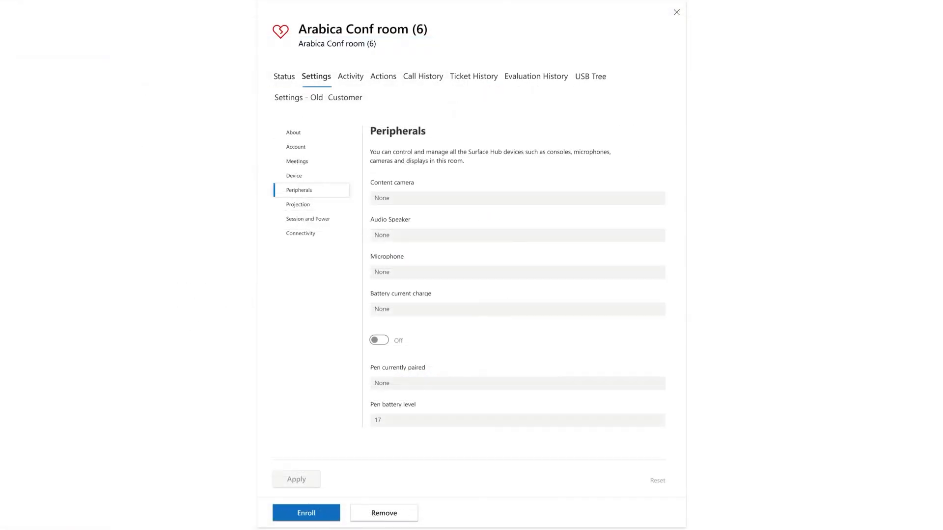
{"action": "left_click", "coordinate": [284, 77]}
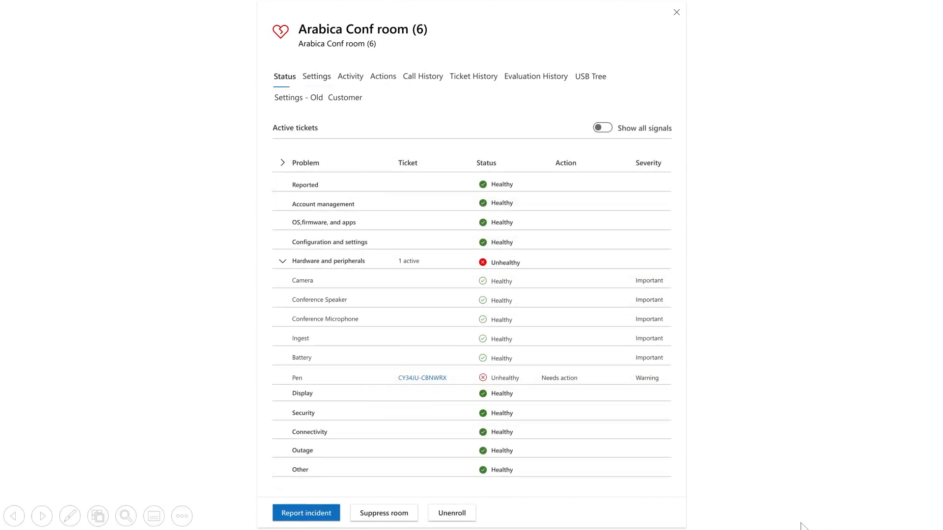
{"action": "mouse_move", "coordinate": [419, 391]}
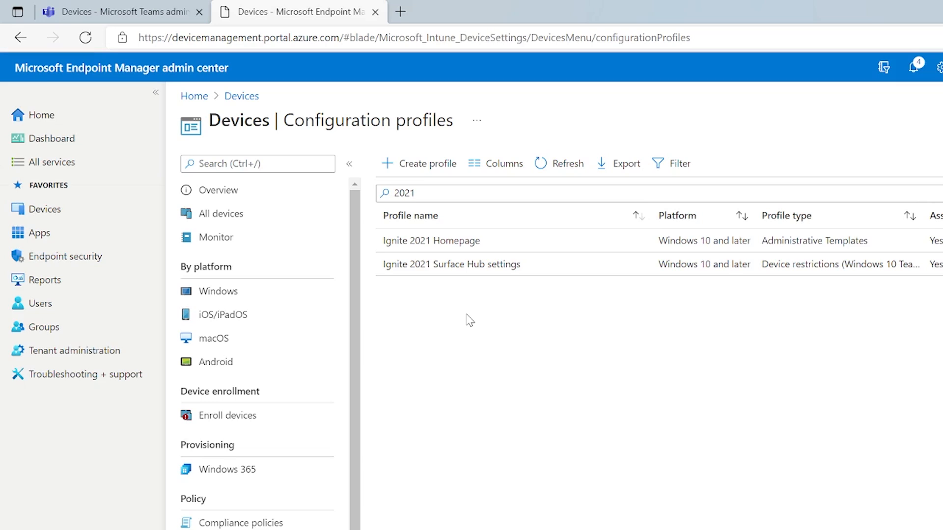
- Edit the Ignite 2021 Homepage profile and filter Computer Configuration for 'home' to see the home page URL setting
{"action": "left_click", "coordinate": [430, 240]}
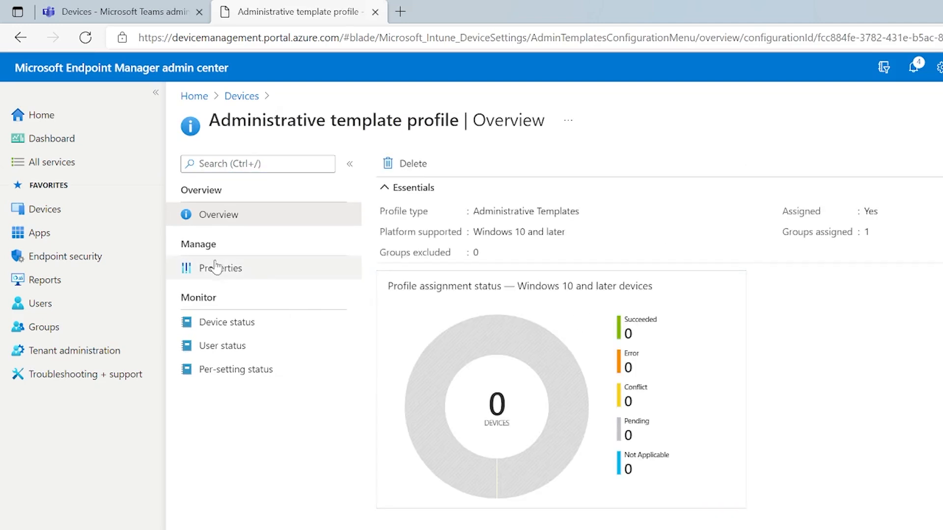
{"action": "left_click", "coordinate": [220, 267]}
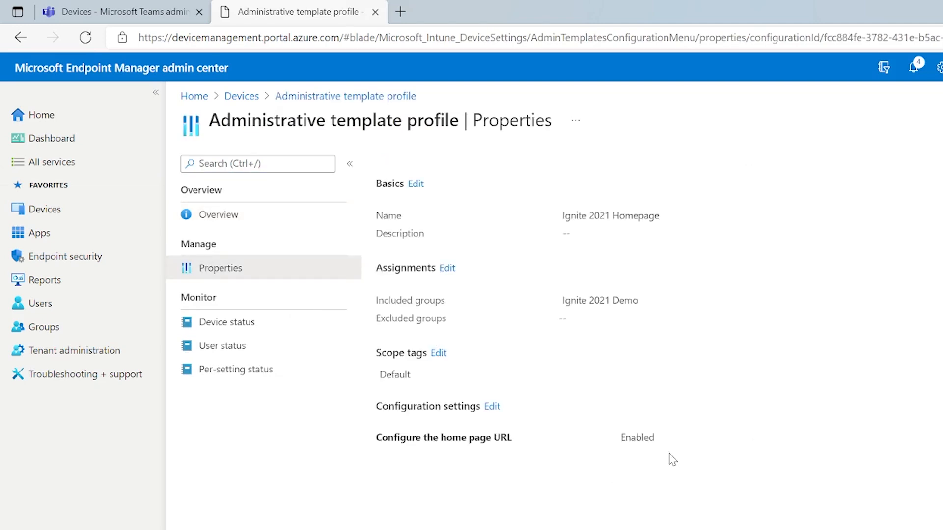
{"action": "mouse_move", "coordinate": [486, 319]}
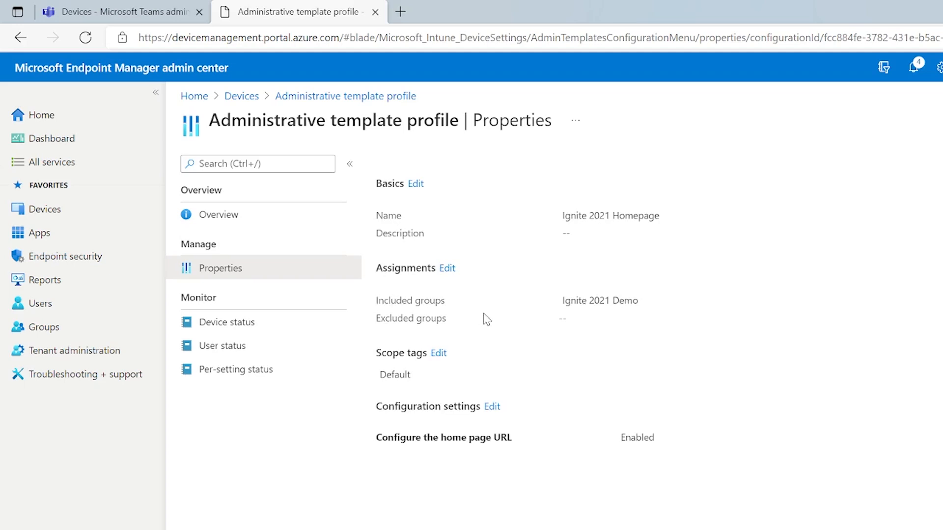
{"action": "left_click", "coordinate": [491, 407]}
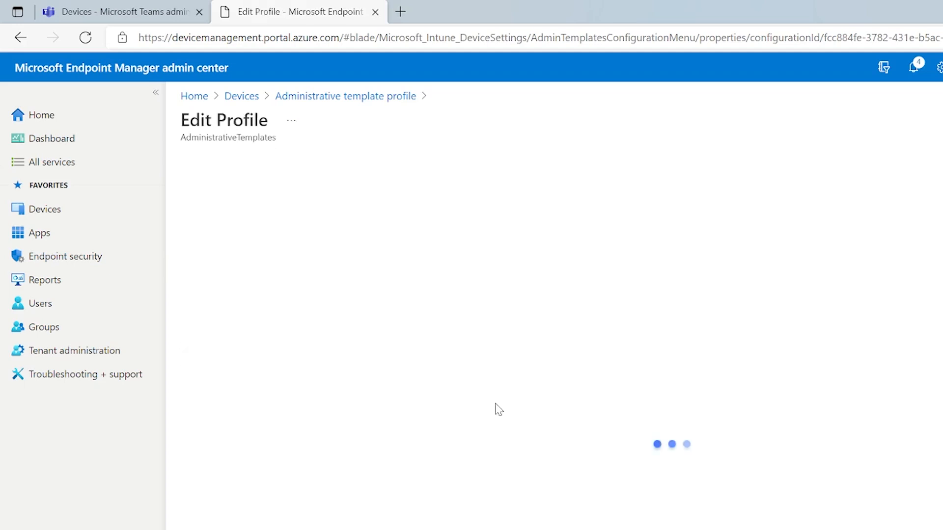
{"action": "mouse_move", "coordinate": [701, 404]}
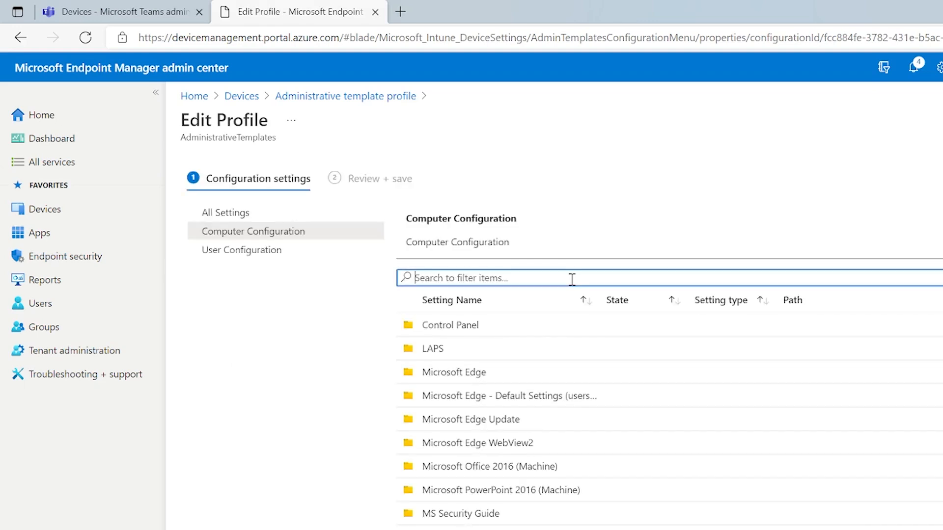
{"action": "type", "text": "home"}
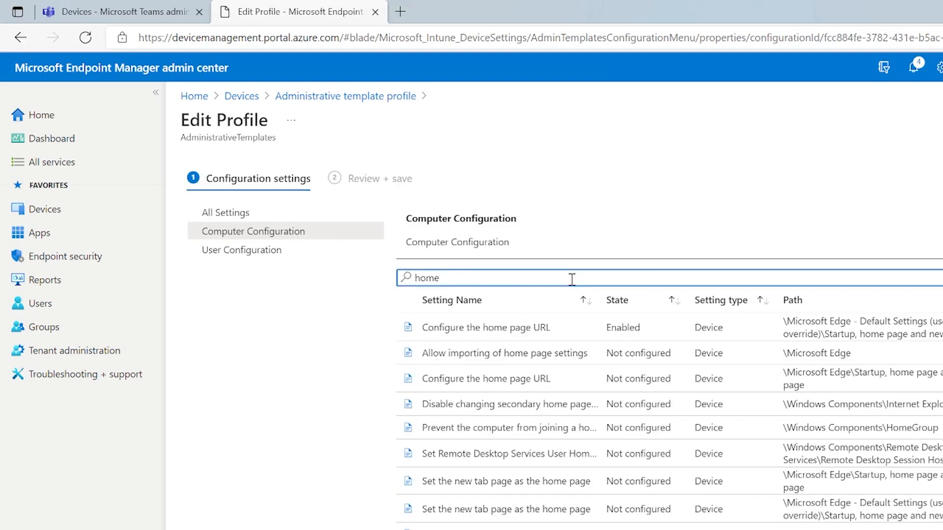
{"action": "left_click", "coordinate": [486, 327]}
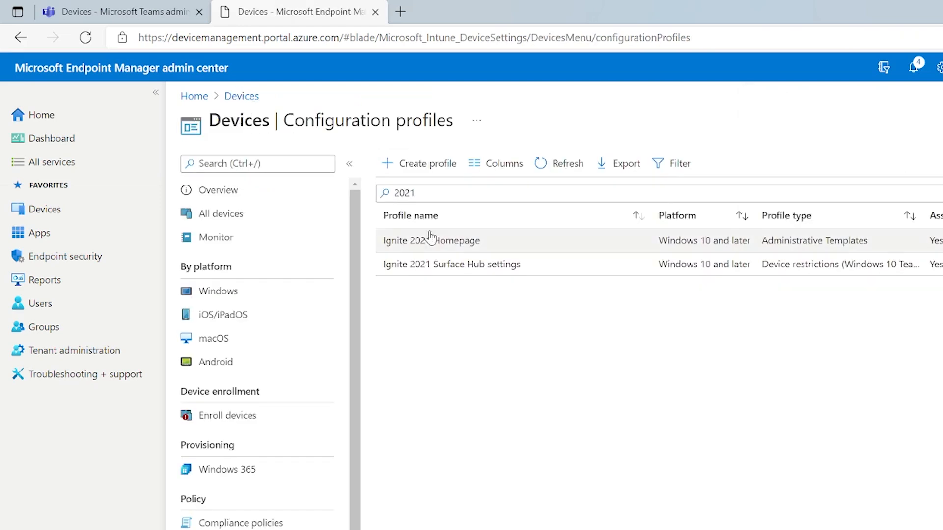
- Review the Ignite 2021 Surface Hub settings profile's properties, then its device status listing SURFACEHUB85
{"action": "left_click", "coordinate": [451, 264]}
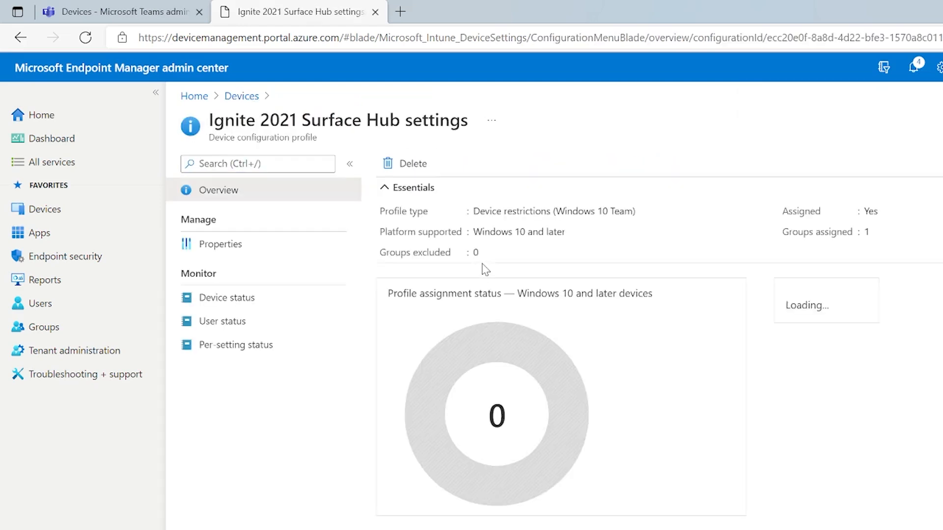
{"action": "left_click", "coordinate": [220, 243]}
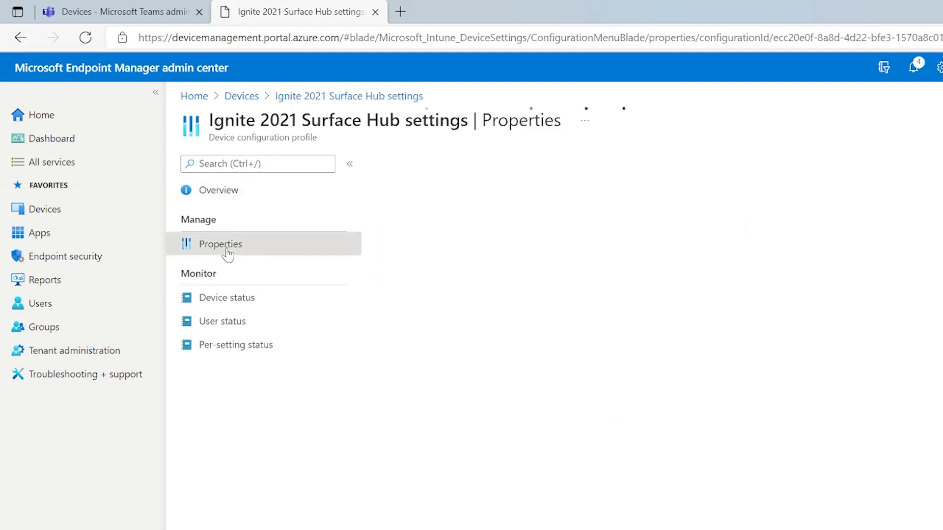
{"action": "left_click", "coordinate": [220, 243]}
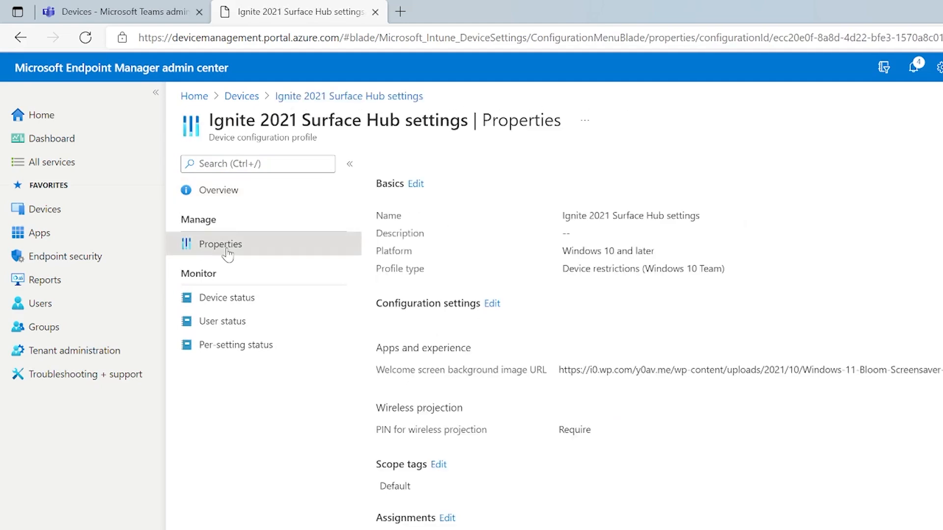
{"action": "mouse_move", "coordinate": [497, 265]}
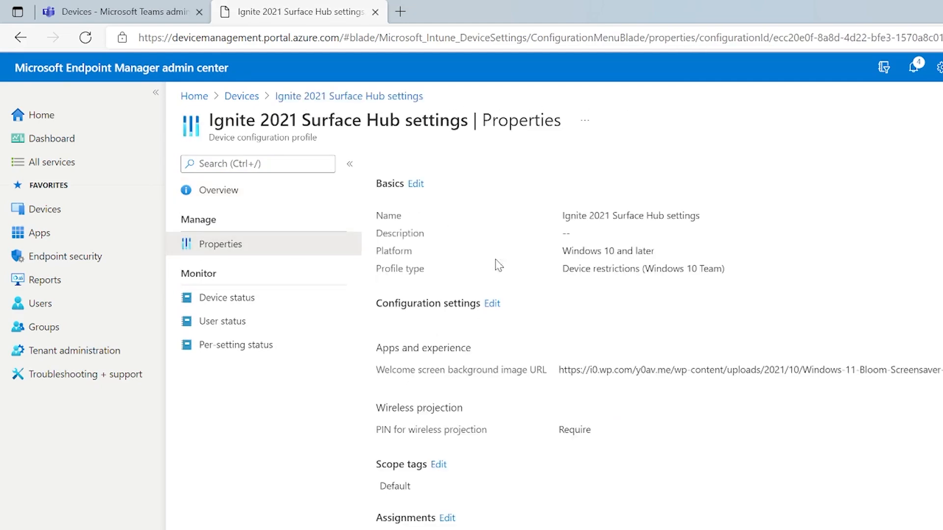
{"action": "mouse_move", "coordinate": [417, 370]}
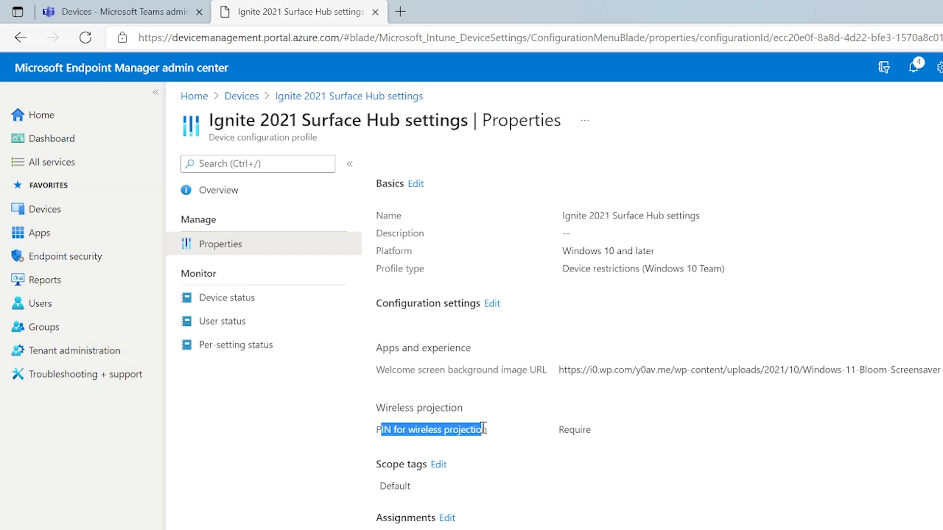
{"action": "mouse_move", "coordinate": [753, 431]}
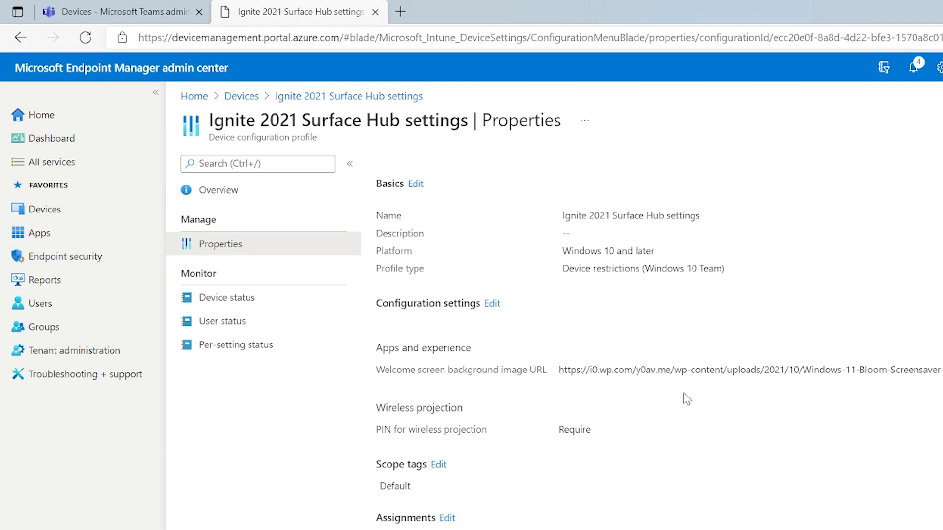
{"action": "mouse_move", "coordinate": [226, 298]}
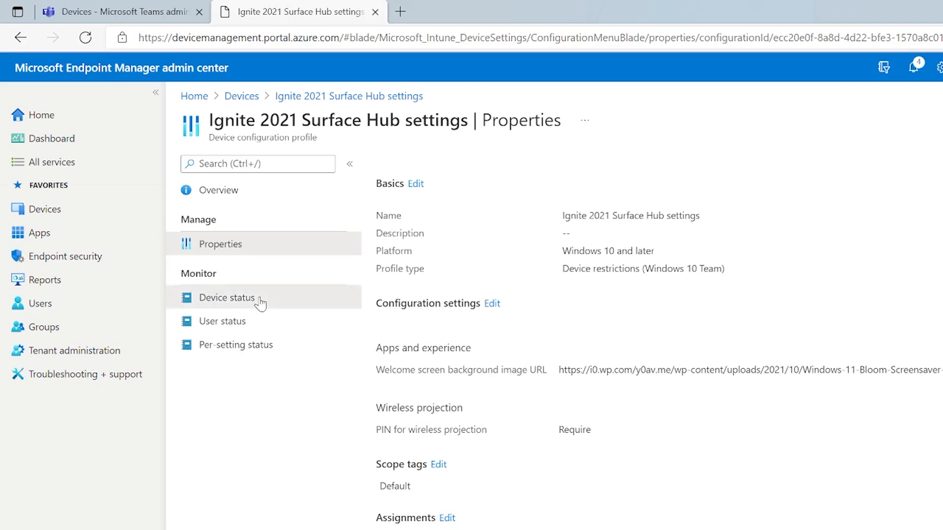
{"action": "left_click", "coordinate": [227, 297]}
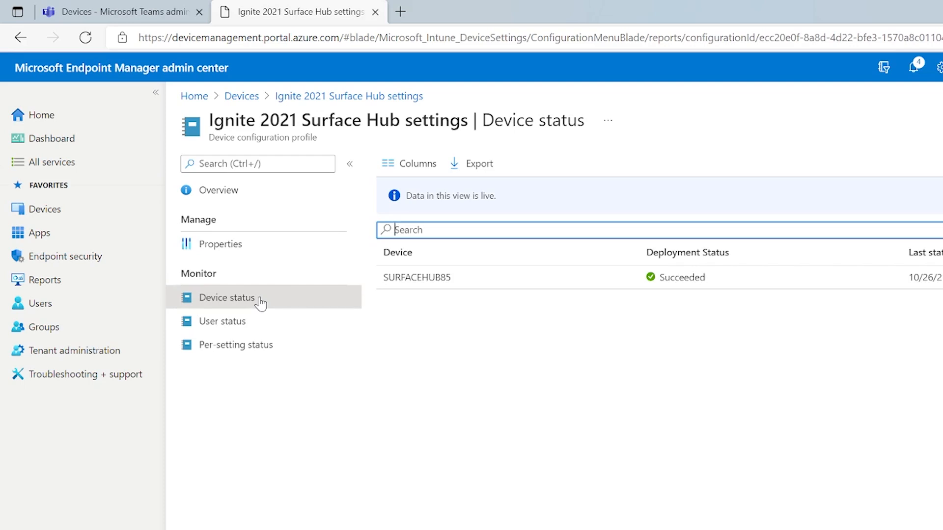
{"action": "mouse_move", "coordinate": [534, 284]}
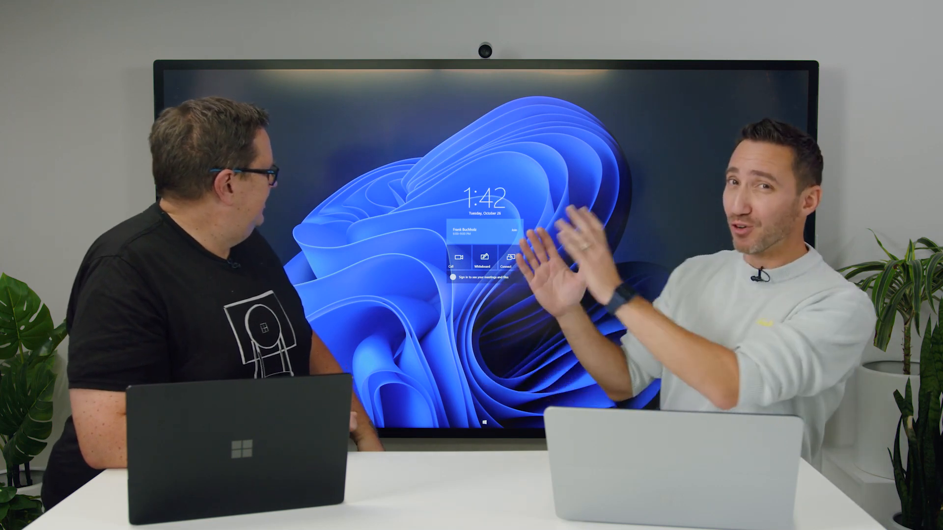
{"action": "left_click", "coordinate": [508, 256]}
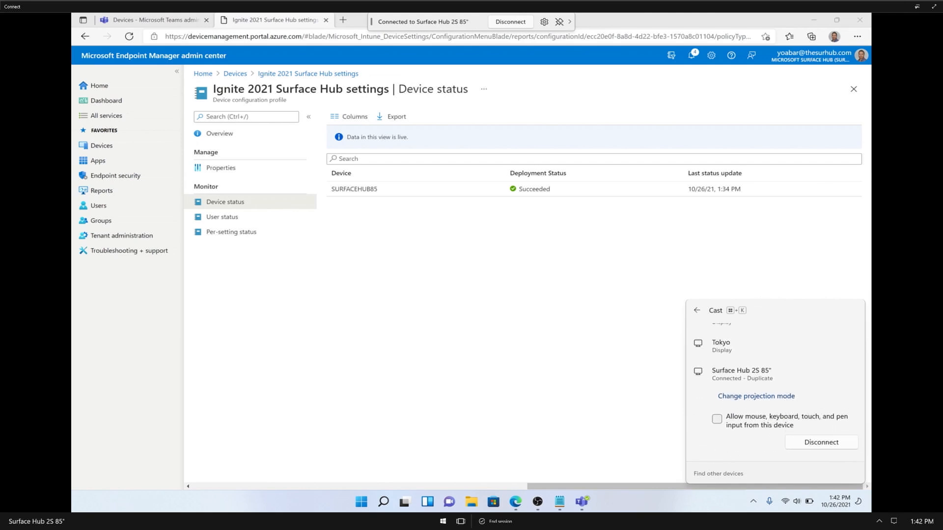
- Return to the 2021 configuration profiles and reopen the Ignite 2021 Surface Hub settings overview
{"action": "left_click", "coordinate": [716, 418]}
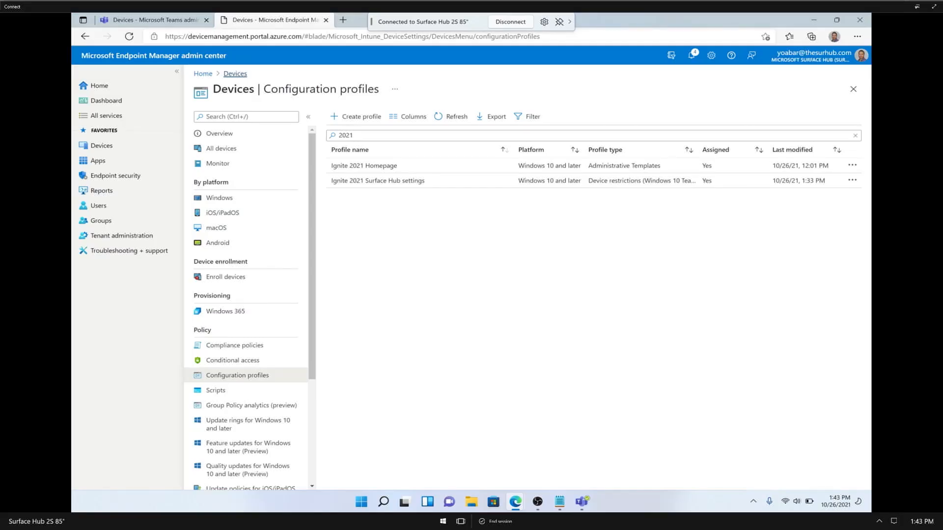
{"action": "left_click", "coordinate": [378, 181]}
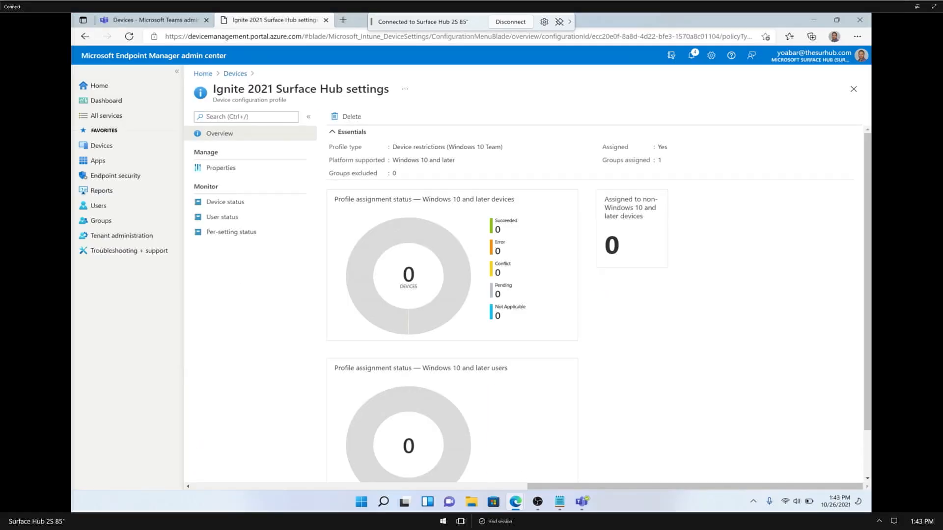
{"action": "left_click", "coordinate": [224, 201]}
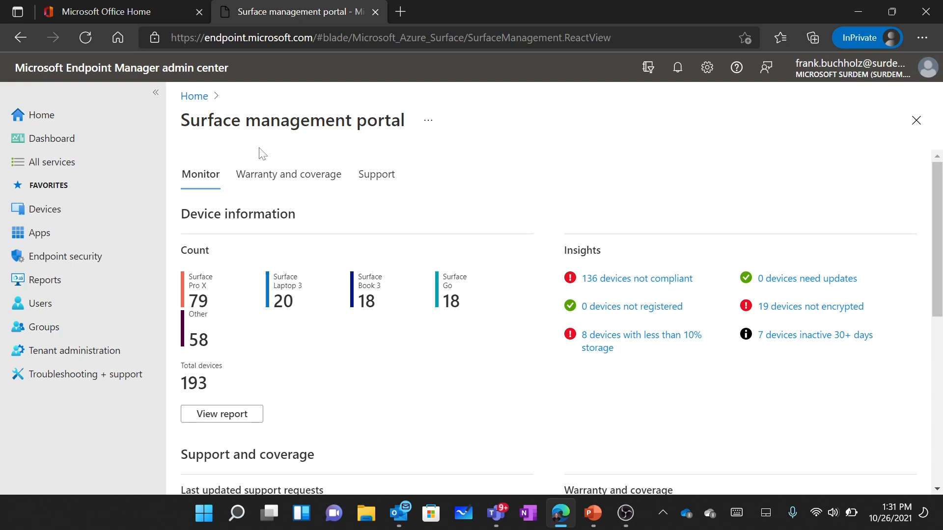
{"action": "mouse_move", "coordinate": [286, 138]}
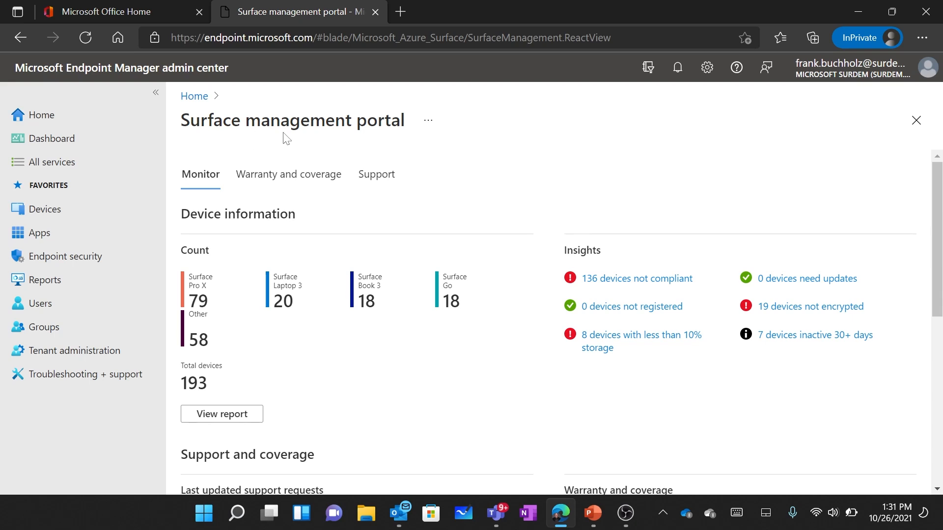
{"action": "mouse_move", "coordinate": [342, 138]}
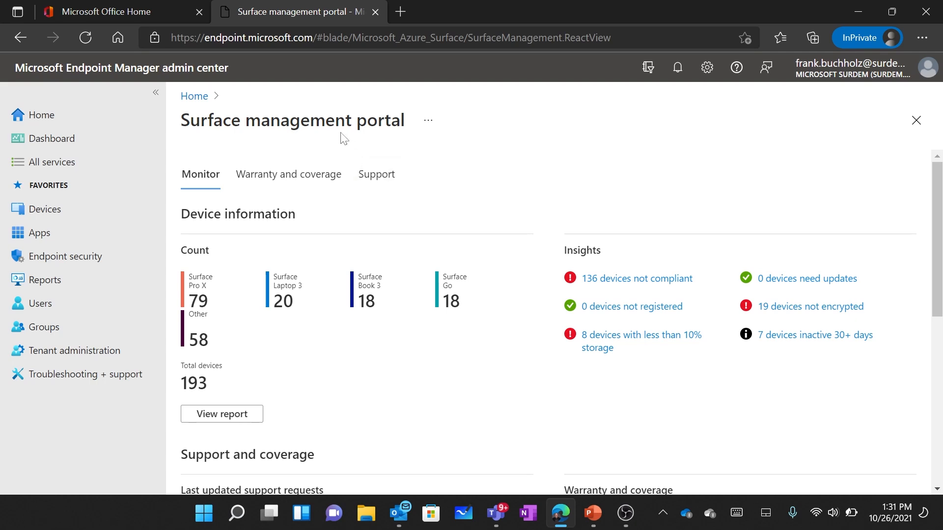
{"action": "mouse_move", "coordinate": [290, 394]}
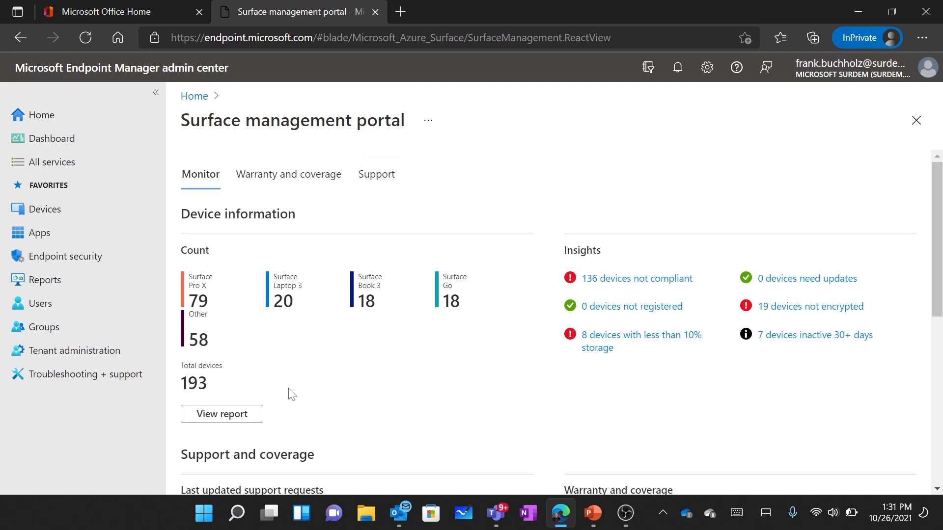
{"action": "scroll", "scroll_direction": "down", "scroll_amount": 3}
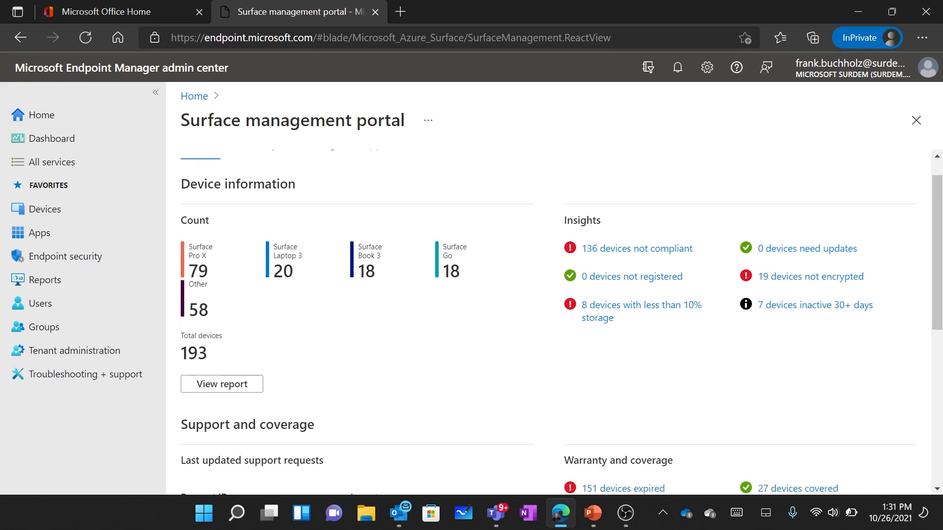
{"action": "scroll", "scroll_direction": "down", "scroll_amount": 3}
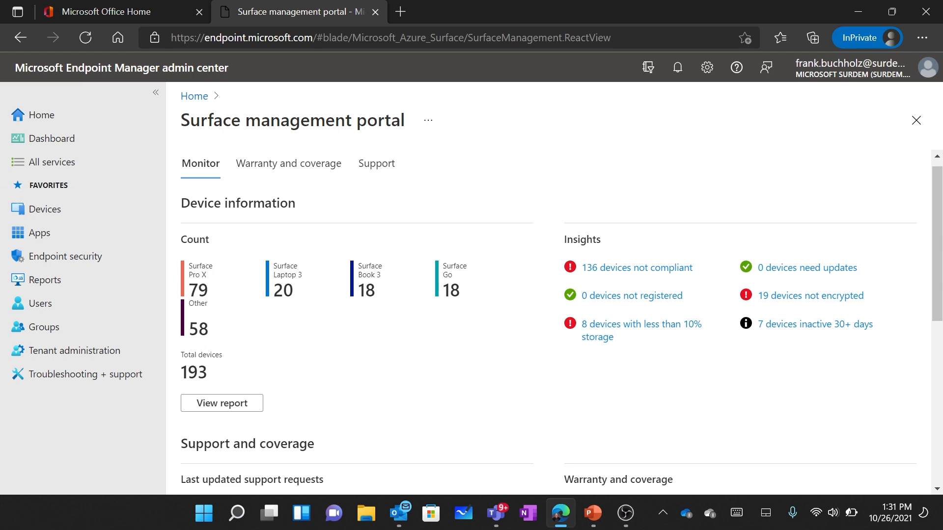
{"action": "scroll", "scroll_direction": "down", "scroll_amount": 3}
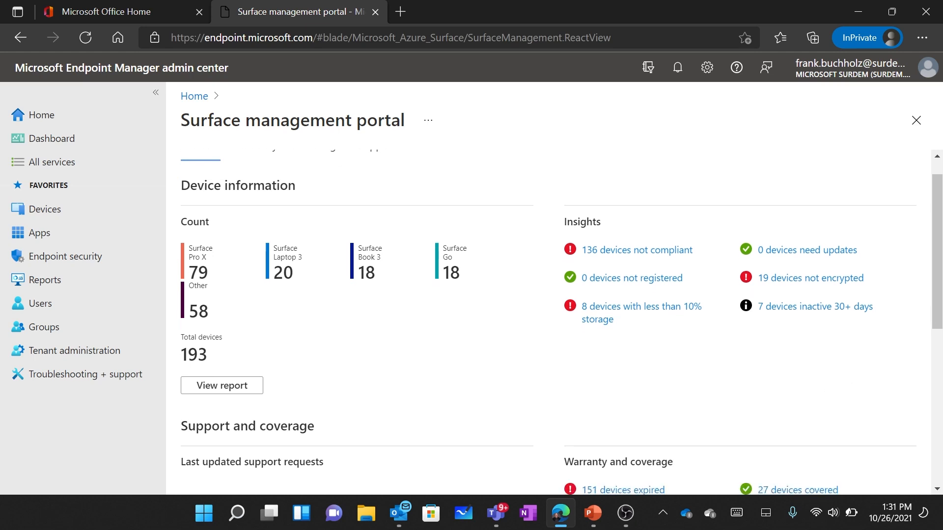
{"action": "scroll", "scroll_direction": "down", "scroll_amount": 3}
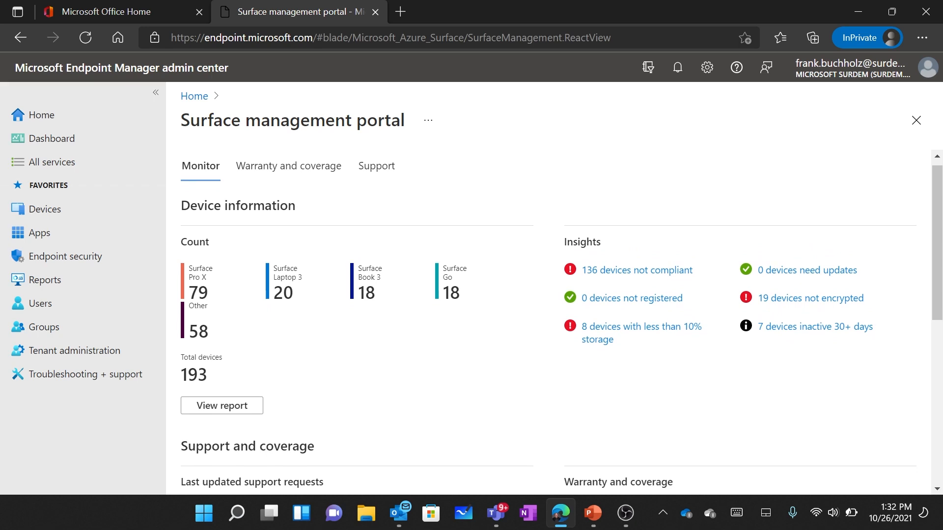
{"action": "mouse_move", "coordinate": [696, 308]}
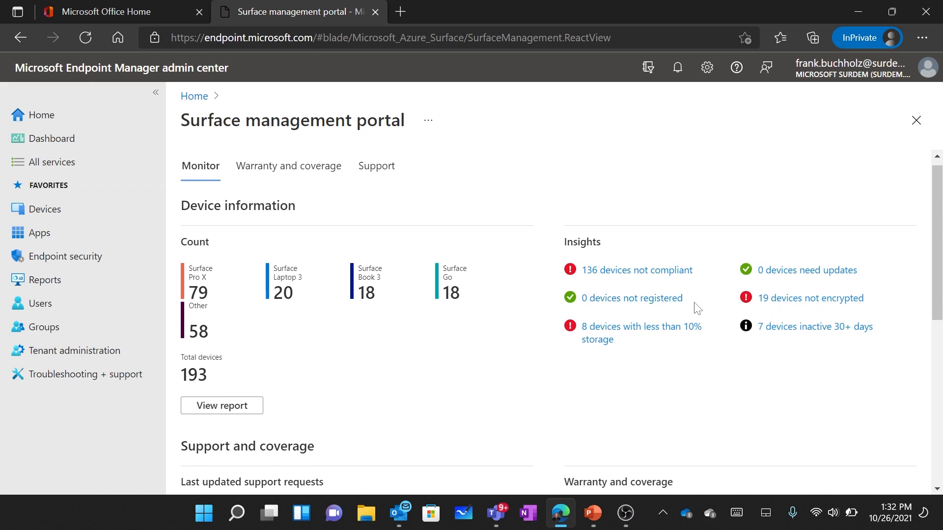
{"action": "mouse_move", "coordinate": [810, 298]}
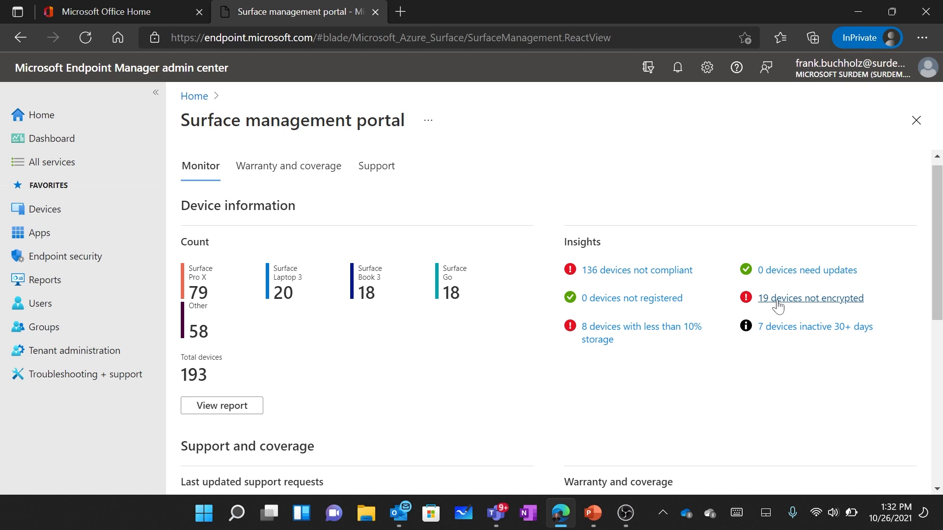
{"action": "mouse_move", "coordinate": [779, 304]}
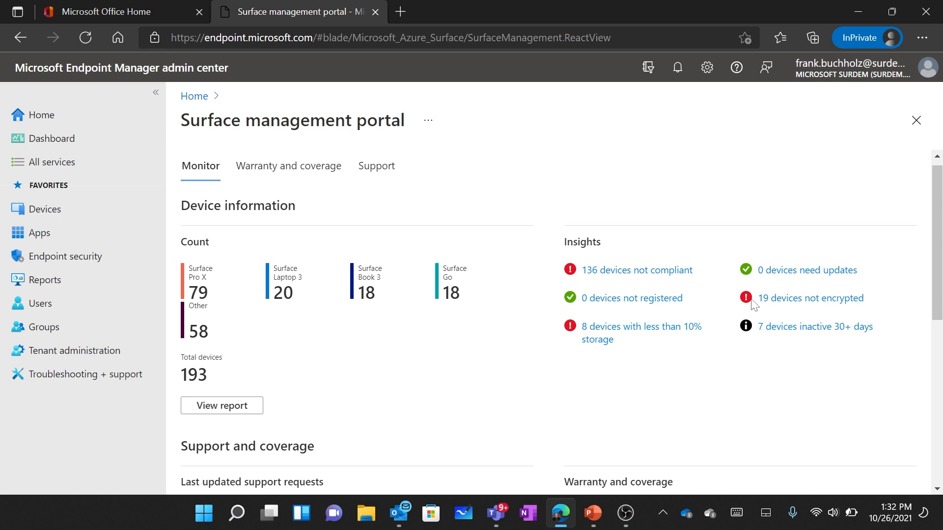
{"action": "mouse_move", "coordinate": [691, 309]}
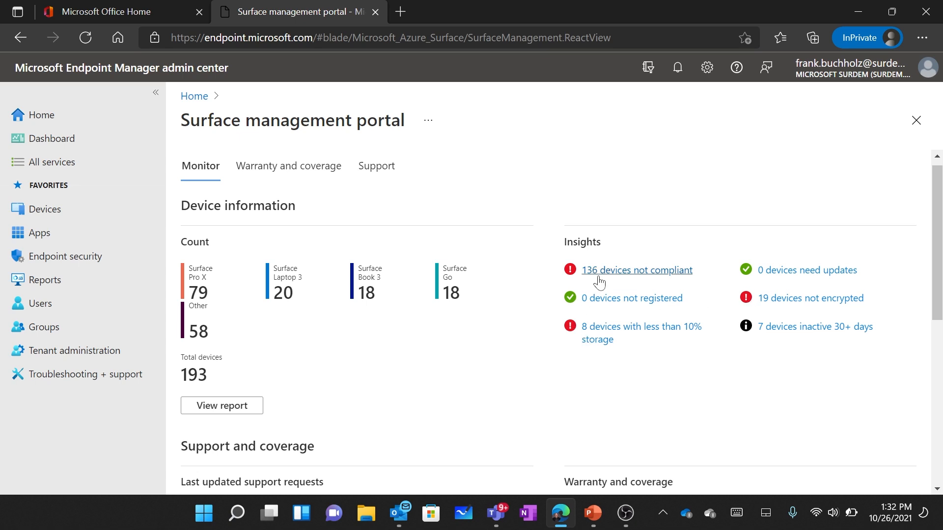
{"action": "mouse_move", "coordinate": [477, 336]}
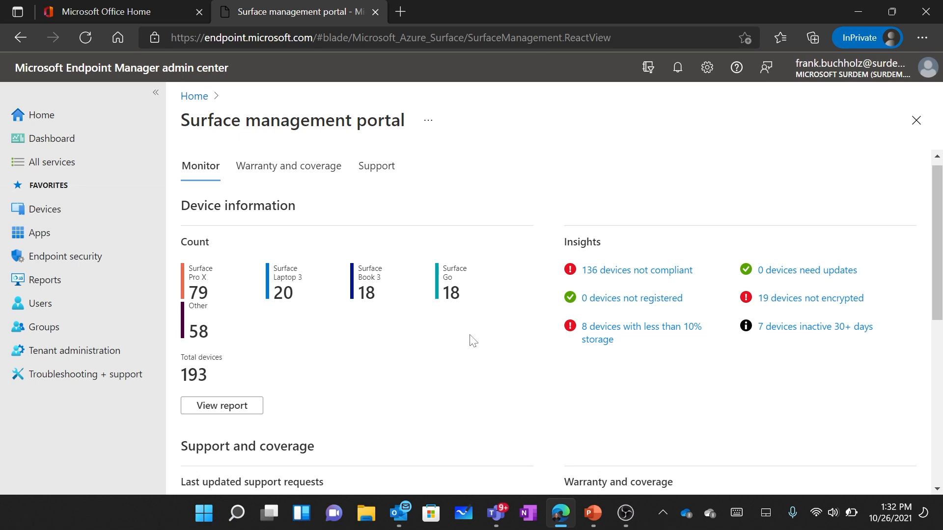
{"action": "mouse_move", "coordinate": [620, 333]}
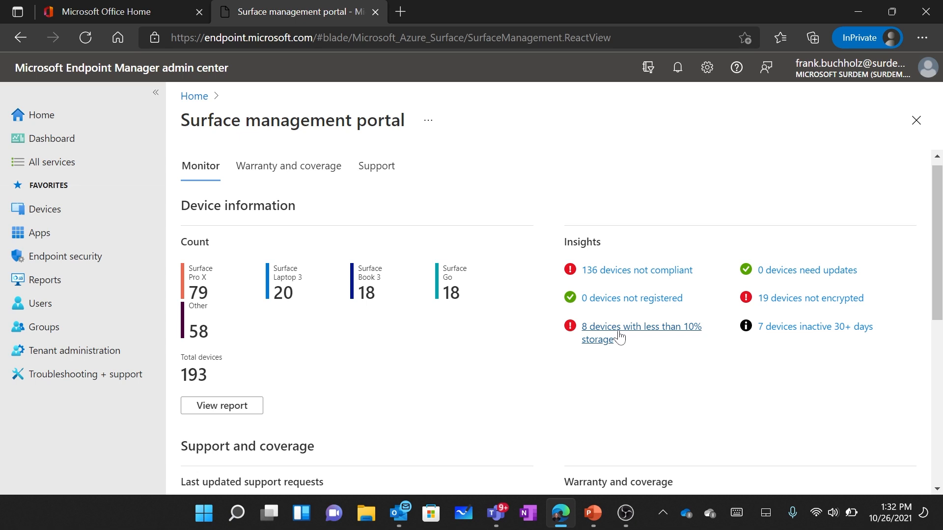
{"action": "mouse_move", "coordinate": [591, 364]}
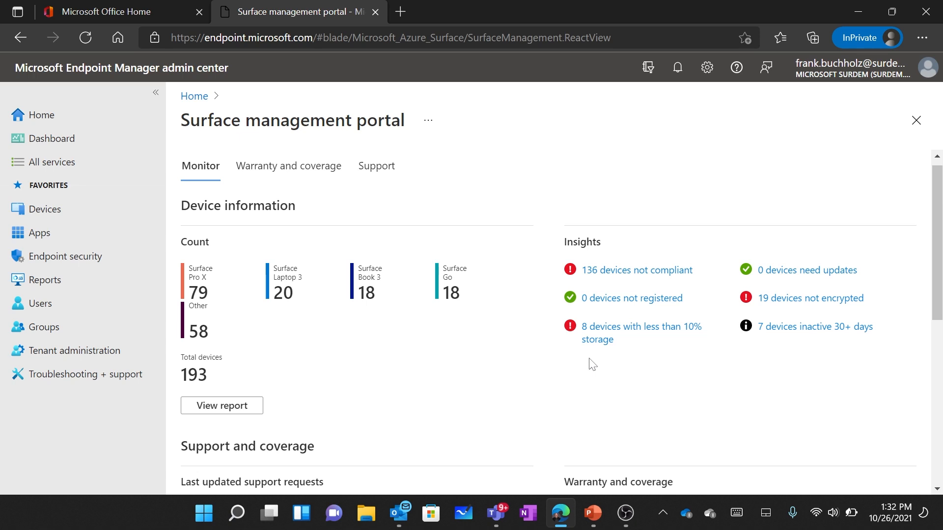
{"action": "mouse_move", "coordinate": [596, 357]}
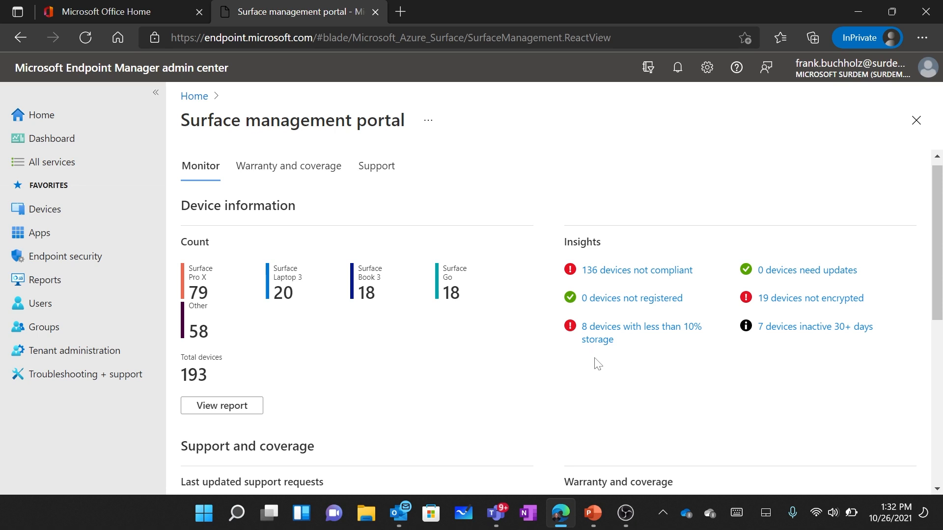
{"action": "mouse_move", "coordinate": [601, 334]}
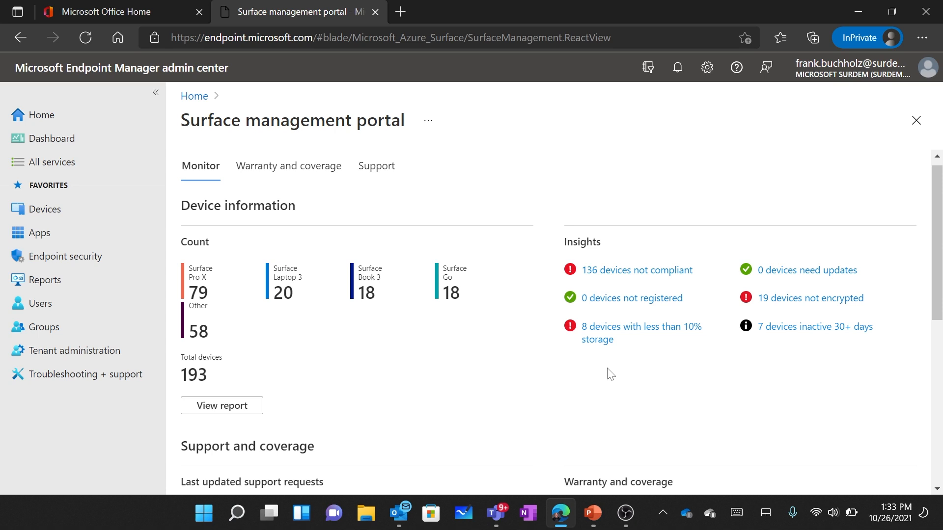
{"action": "mouse_move", "coordinate": [389, 355]}
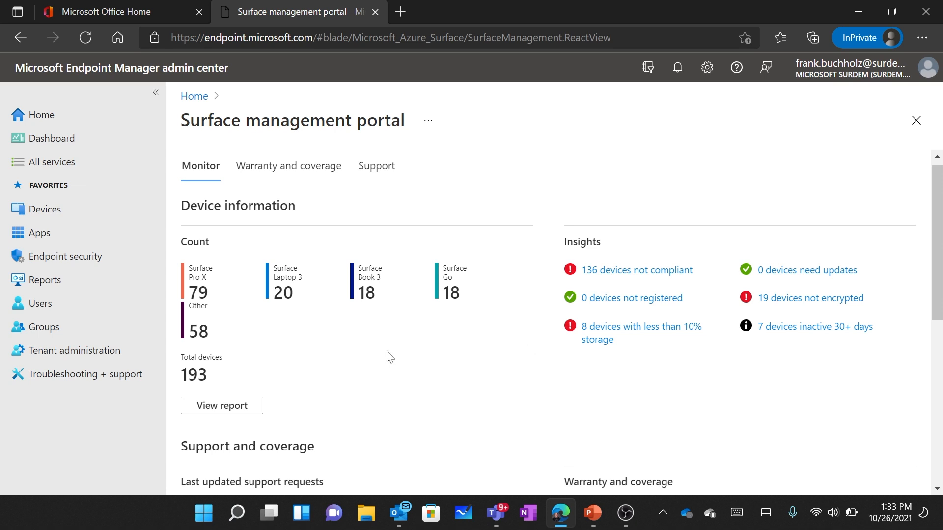
{"action": "mouse_move", "coordinate": [353, 363]}
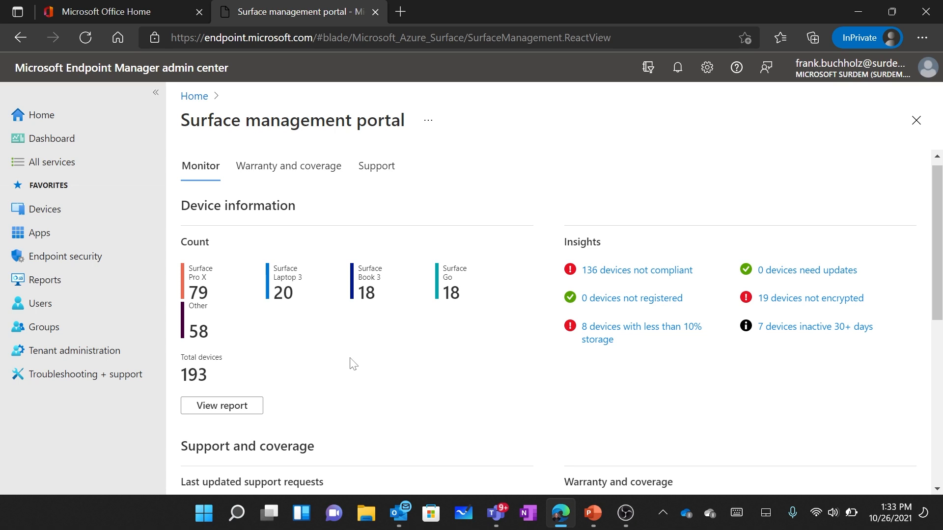
{"action": "mouse_move", "coordinate": [331, 219]}
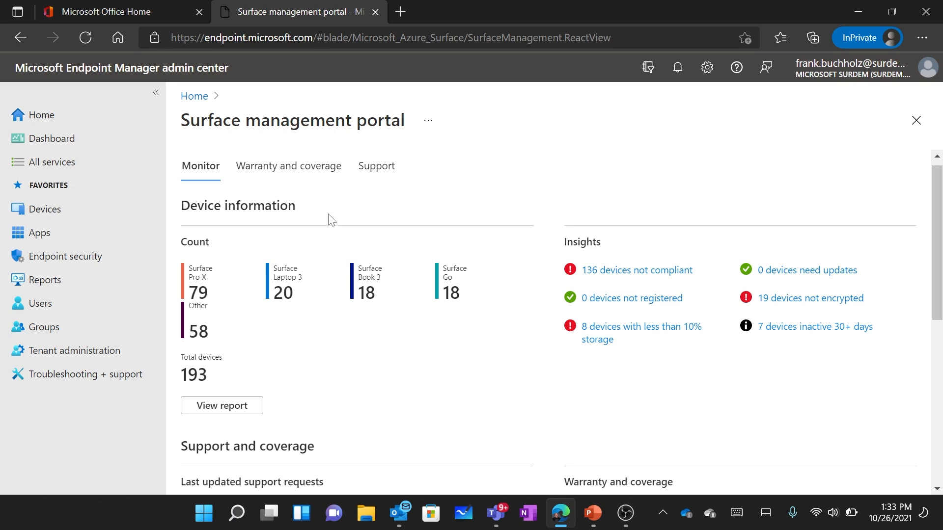
{"action": "left_click", "coordinate": [288, 166]}
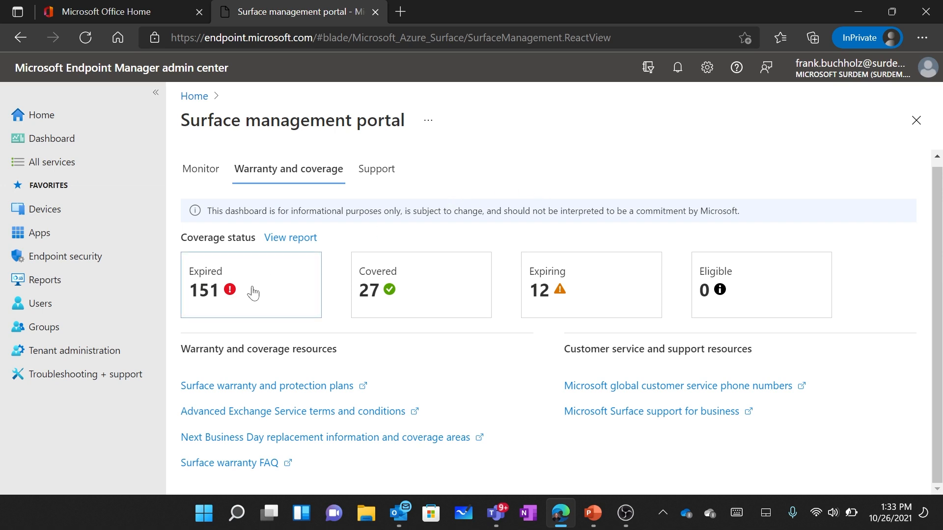
{"action": "mouse_move", "coordinate": [419, 297]}
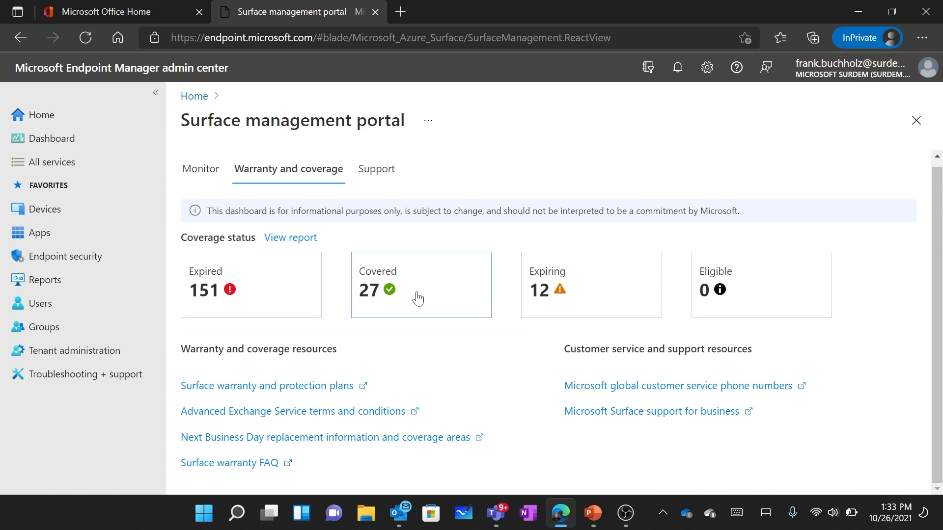
{"action": "mouse_move", "coordinate": [569, 293]}
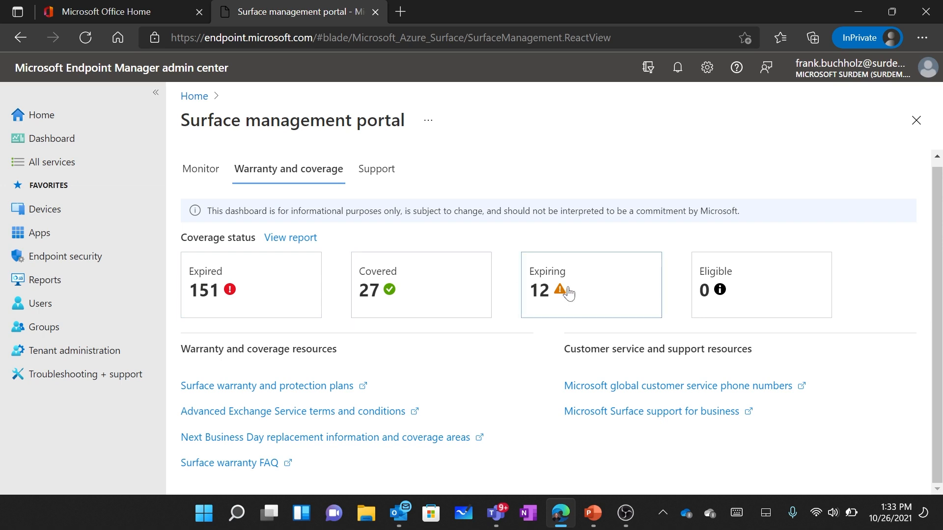
{"action": "mouse_move", "coordinate": [573, 299]}
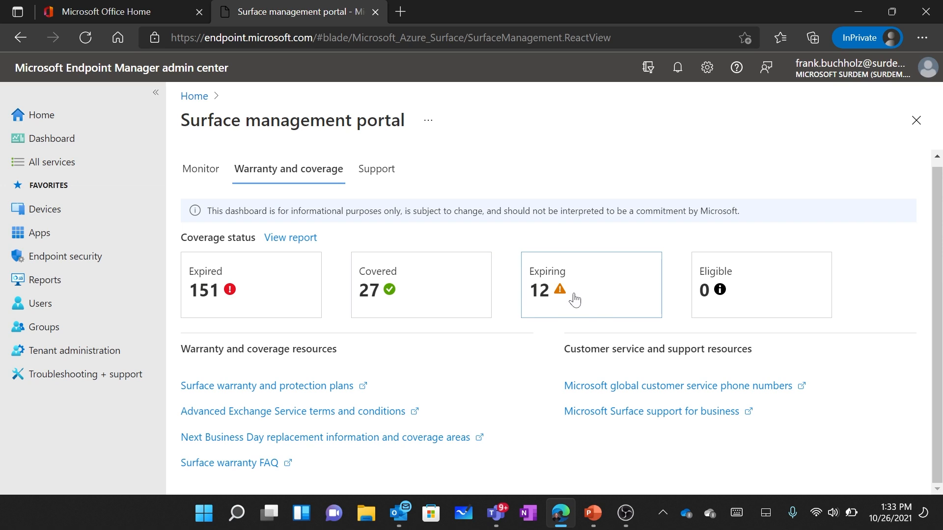
{"action": "mouse_move", "coordinate": [575, 296]}
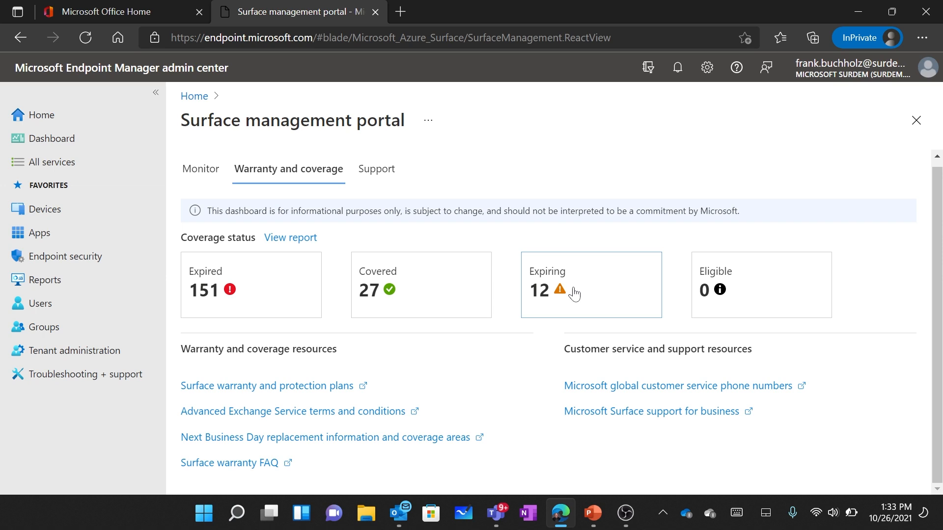
- Switch the Surface management portal to its Support page
{"action": "left_click", "coordinate": [376, 169]}
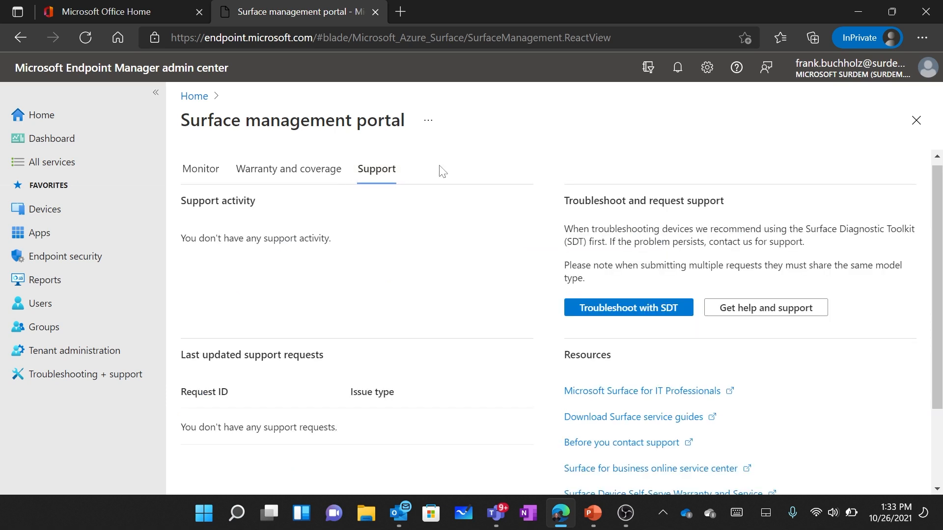
{"action": "mouse_move", "coordinate": [325, 315]}
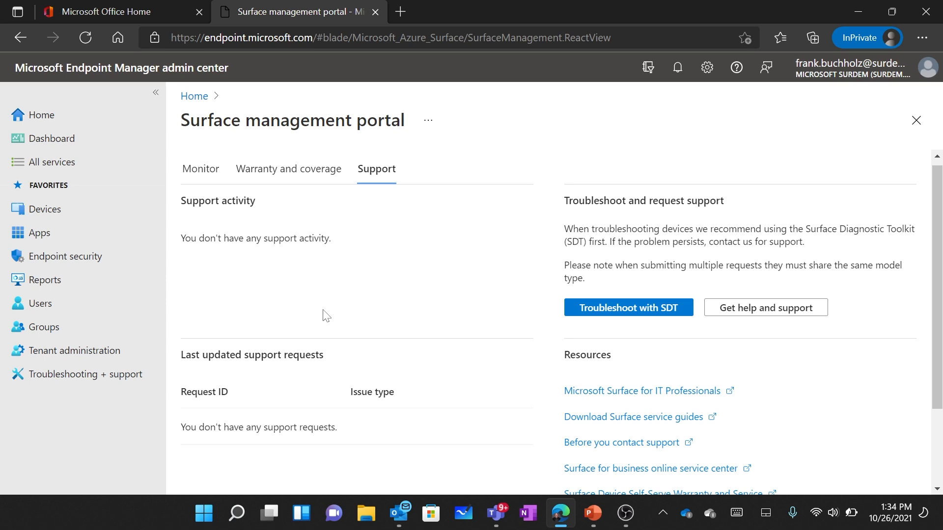
{"action": "mouse_move", "coordinate": [200, 168]}
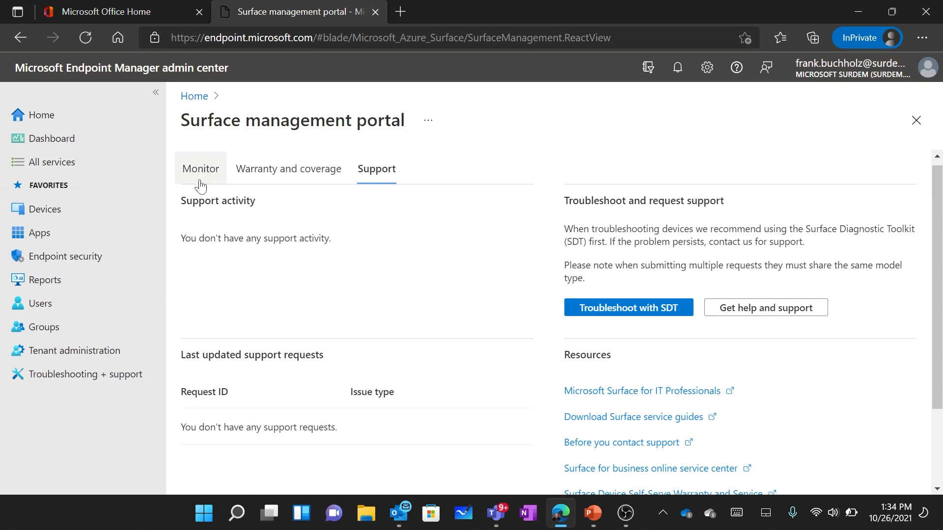
- Return to the Surface management portal's Monitor overview with device counts and insights
{"action": "left_click", "coordinate": [200, 169]}
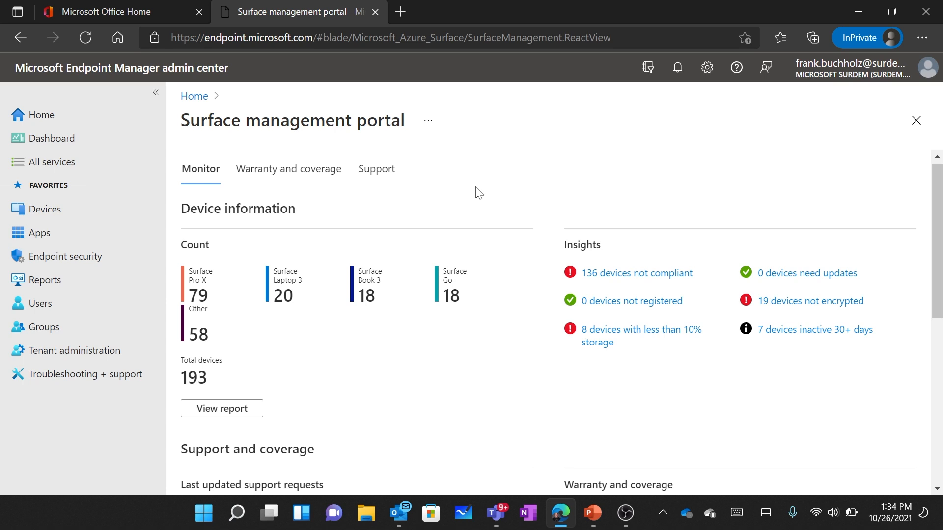
{"action": "mouse_move", "coordinate": [442, 235]}
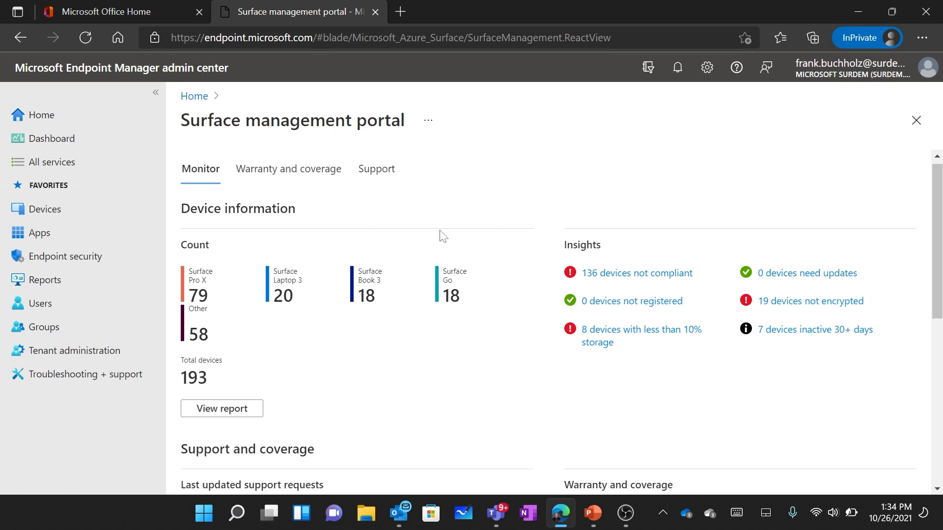
{"action": "mouse_move", "coordinate": [474, 178]}
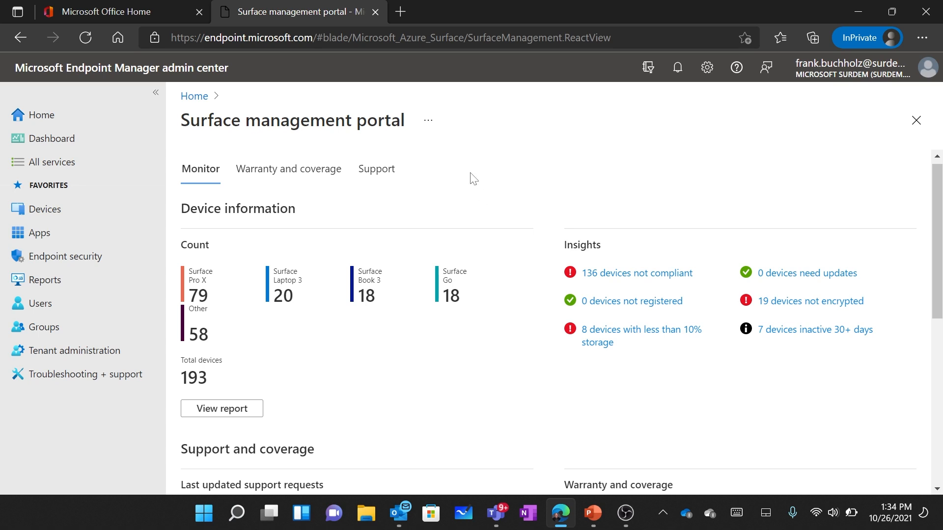